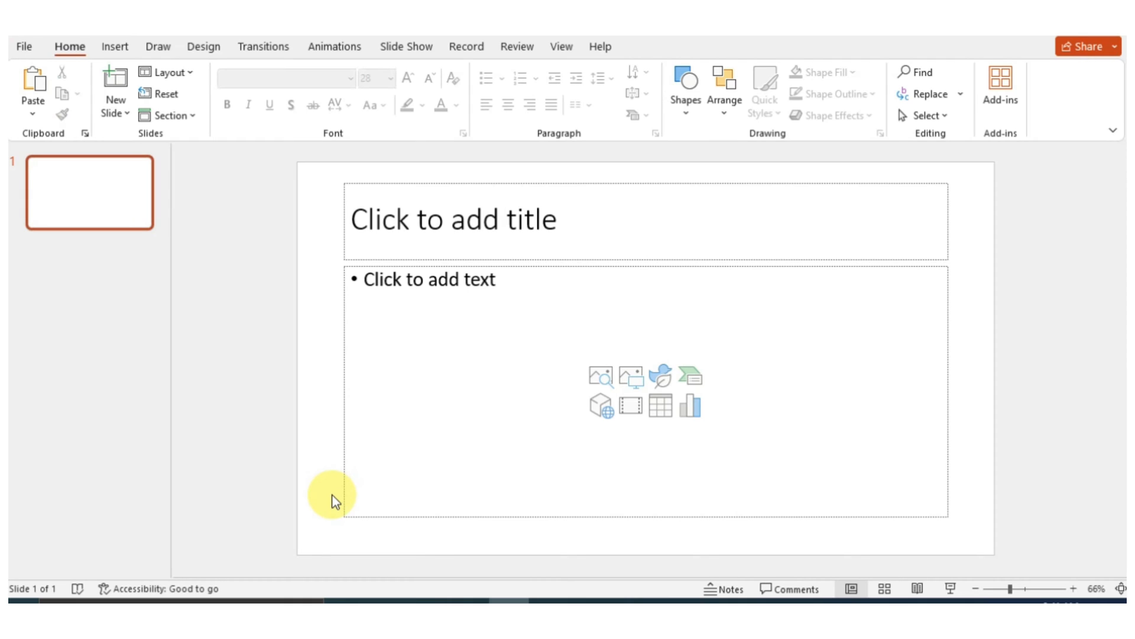
mouse_move(334, 259)
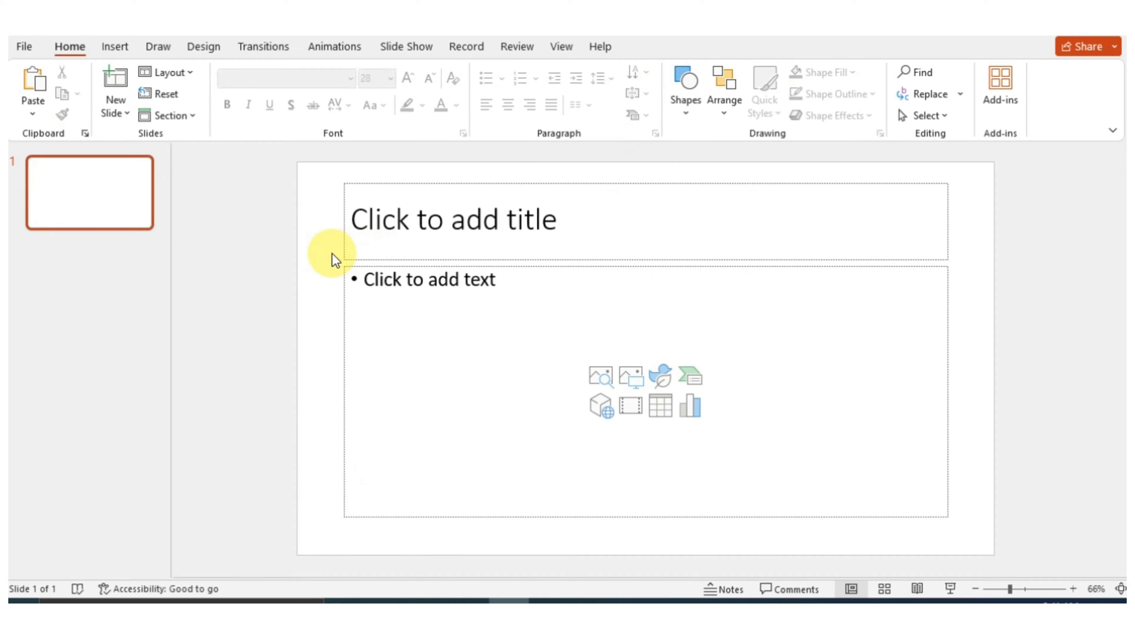
Select both placeholders on the slide and delete them, leaving it blank
key(ctrl+a)
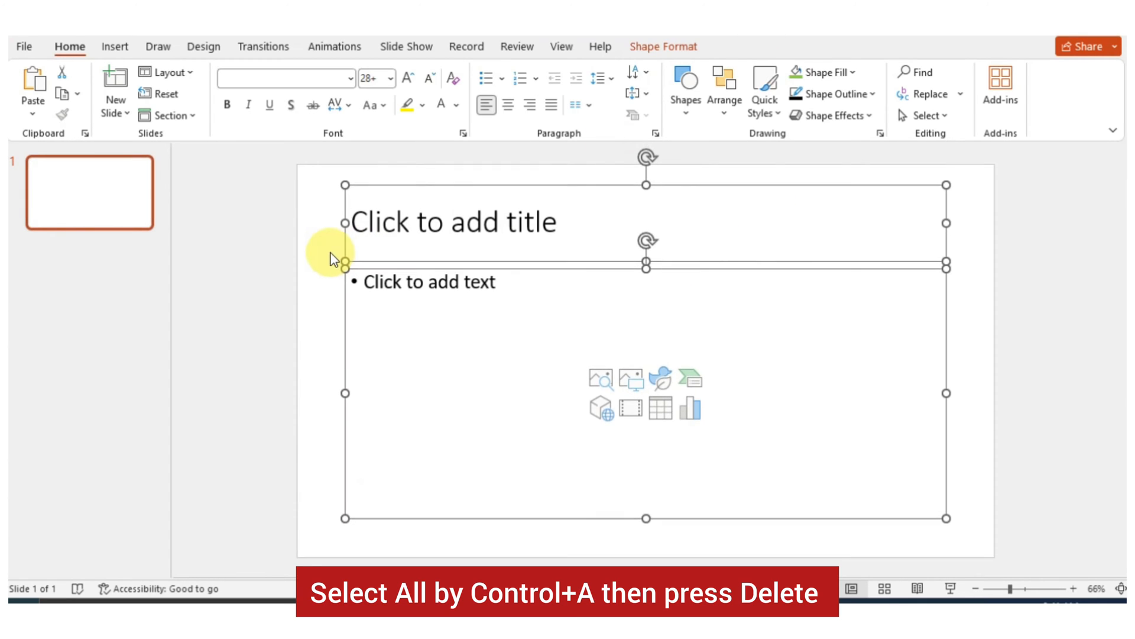
key(delete)
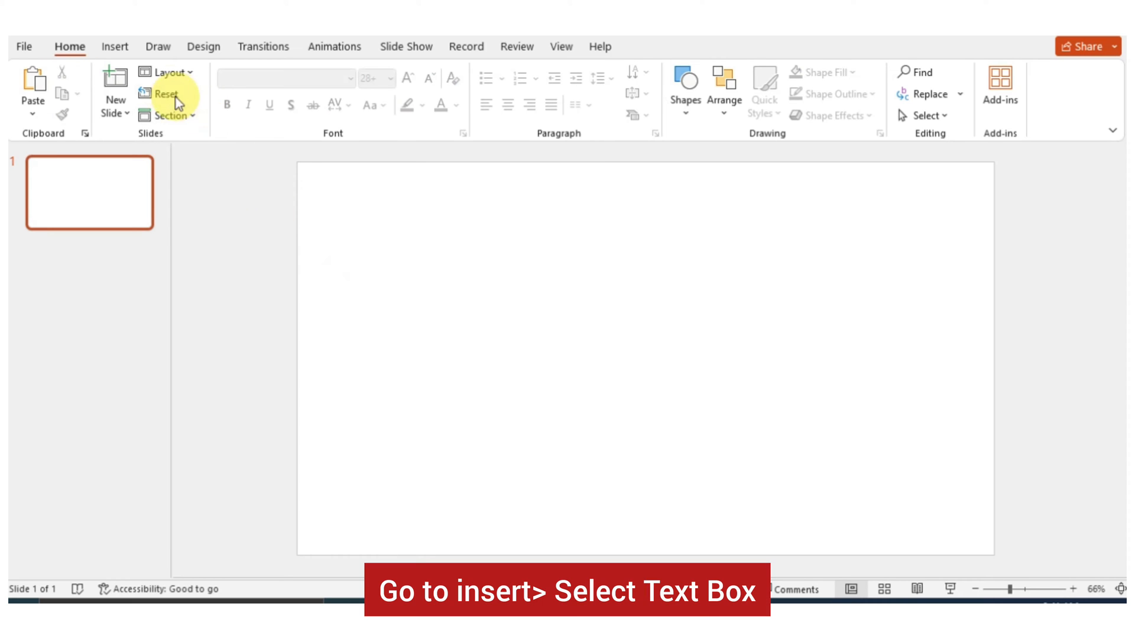
Add a text box at the top reading 'Market Share of Mobile Companies-2022'
click(115, 46)
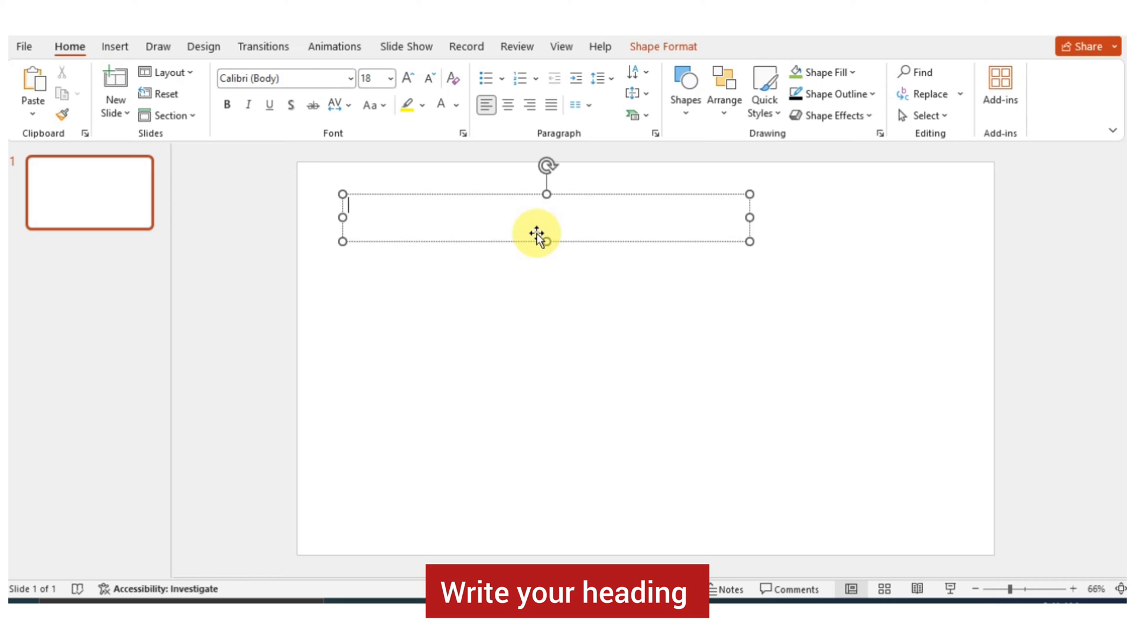
text(Market Share o)
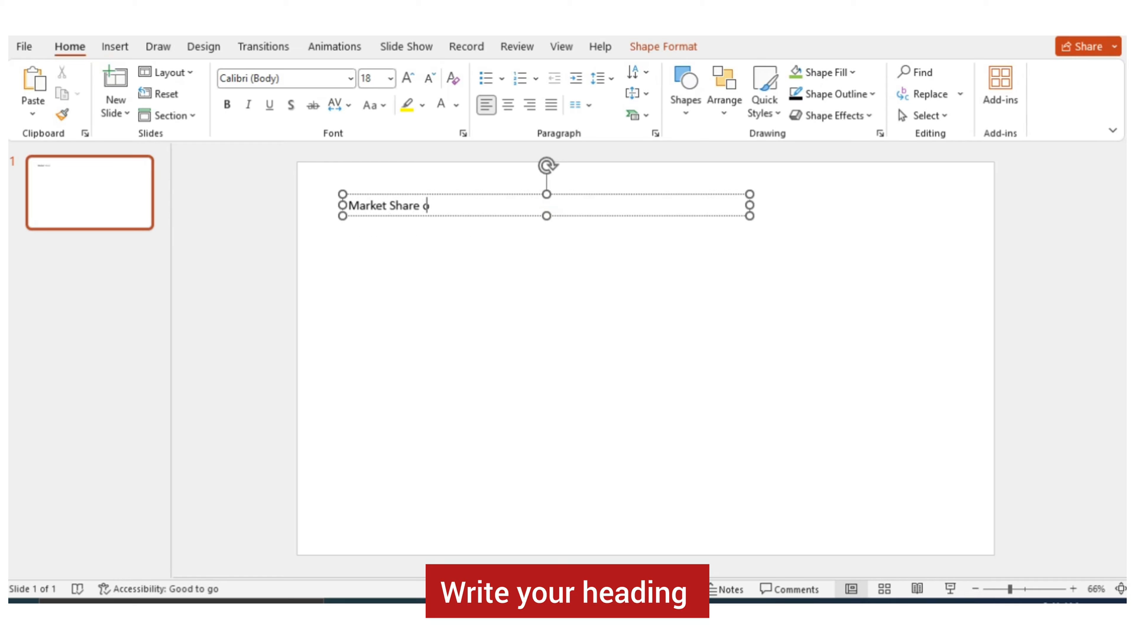
text(f Mobile Com)
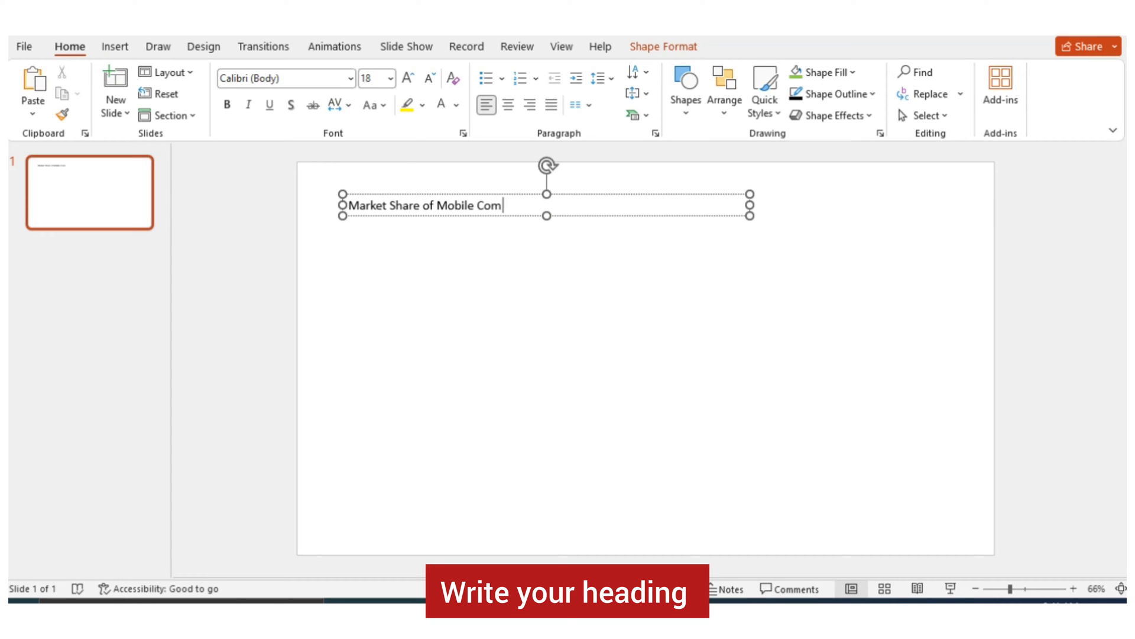
text(panies-2023)
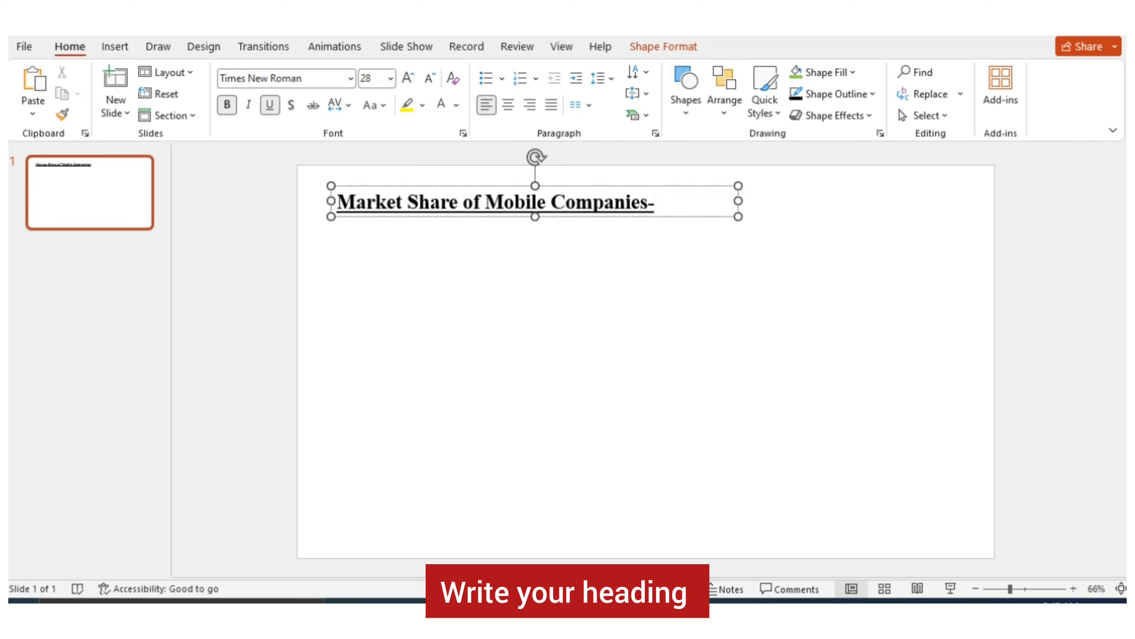
text(2022)
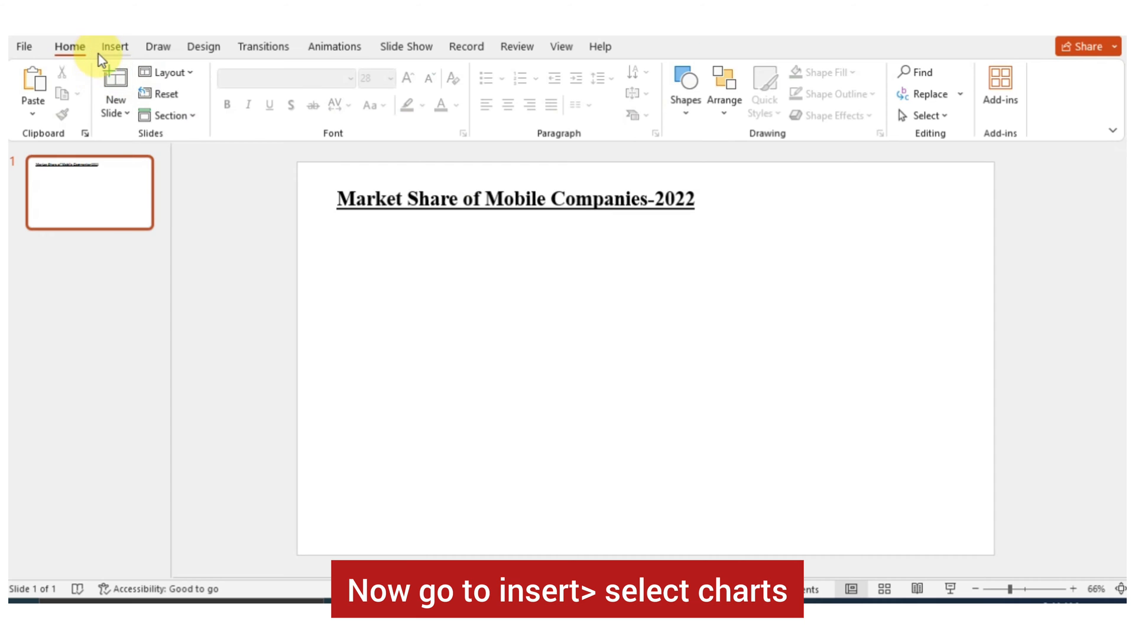
Insert a Doughnut chart from the Pie family onto the slide below the heading
click(115, 46)
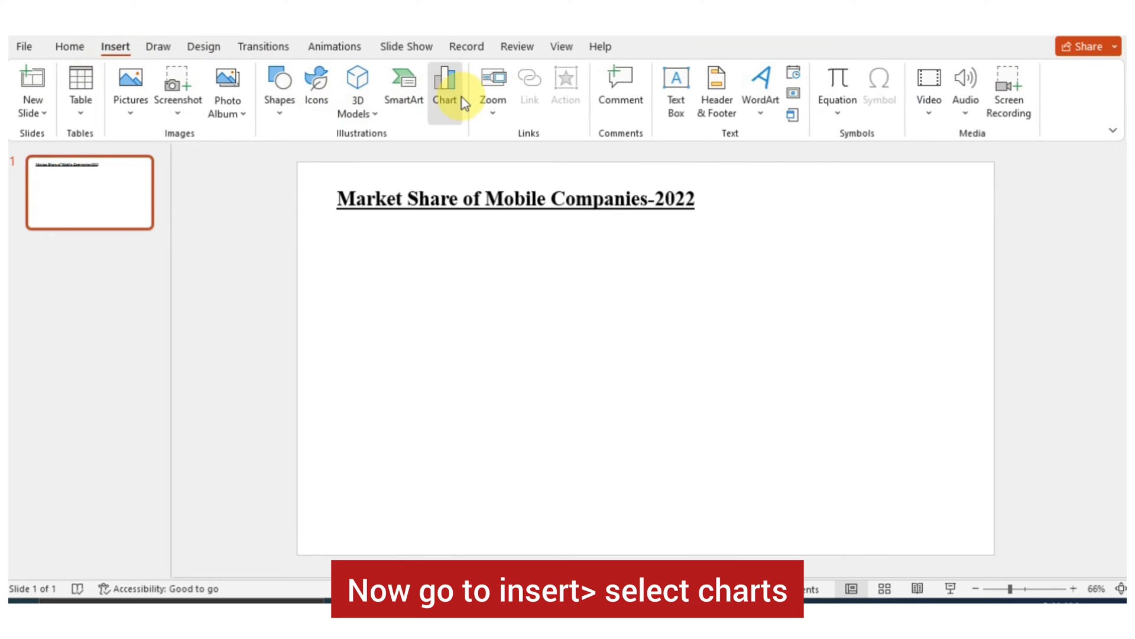
click(445, 79)
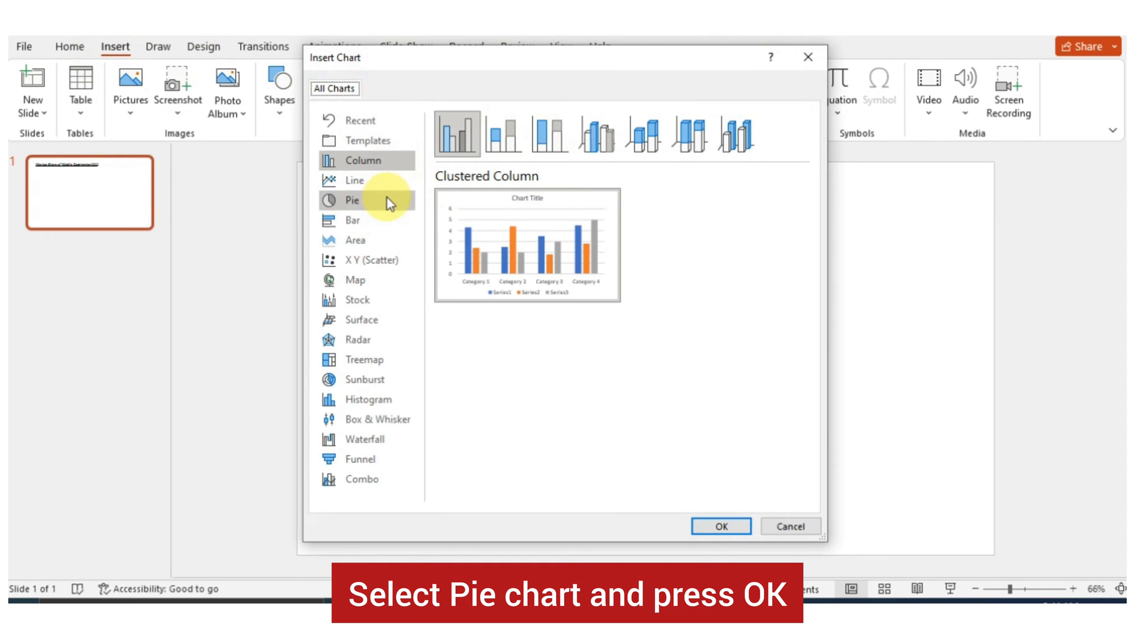
click(353, 200)
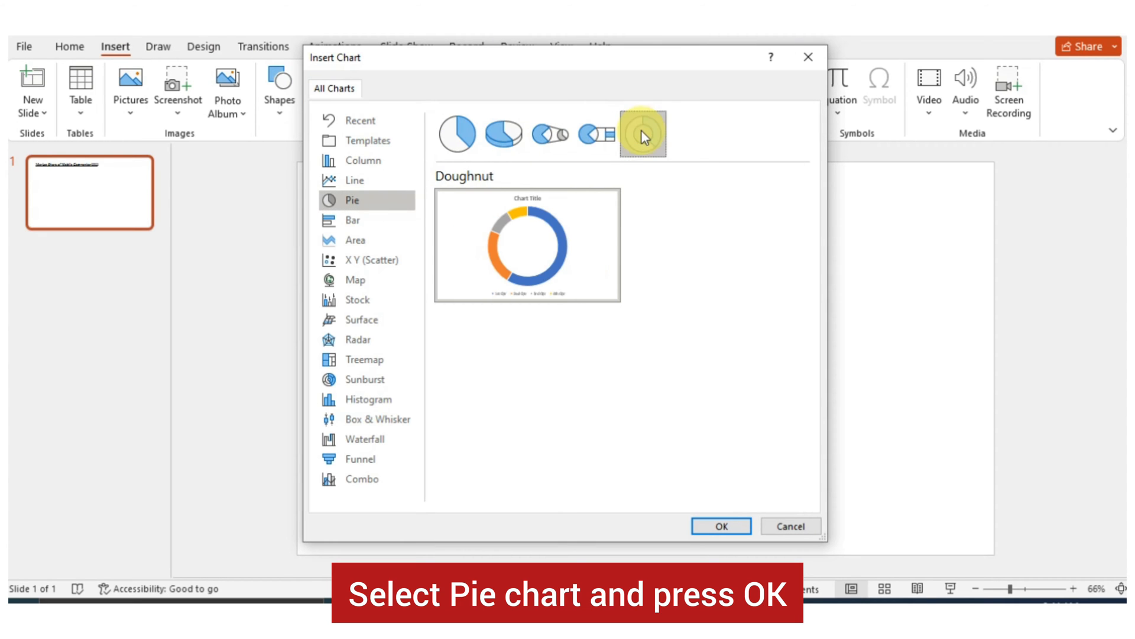
click(720, 526)
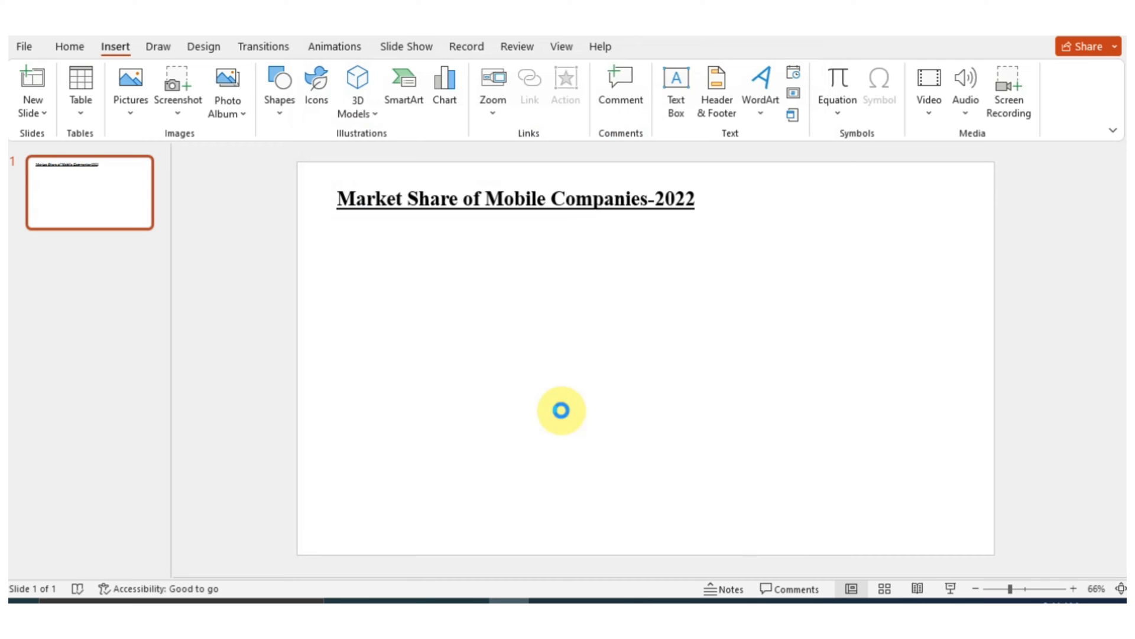
click(445, 80)
text(Sams)
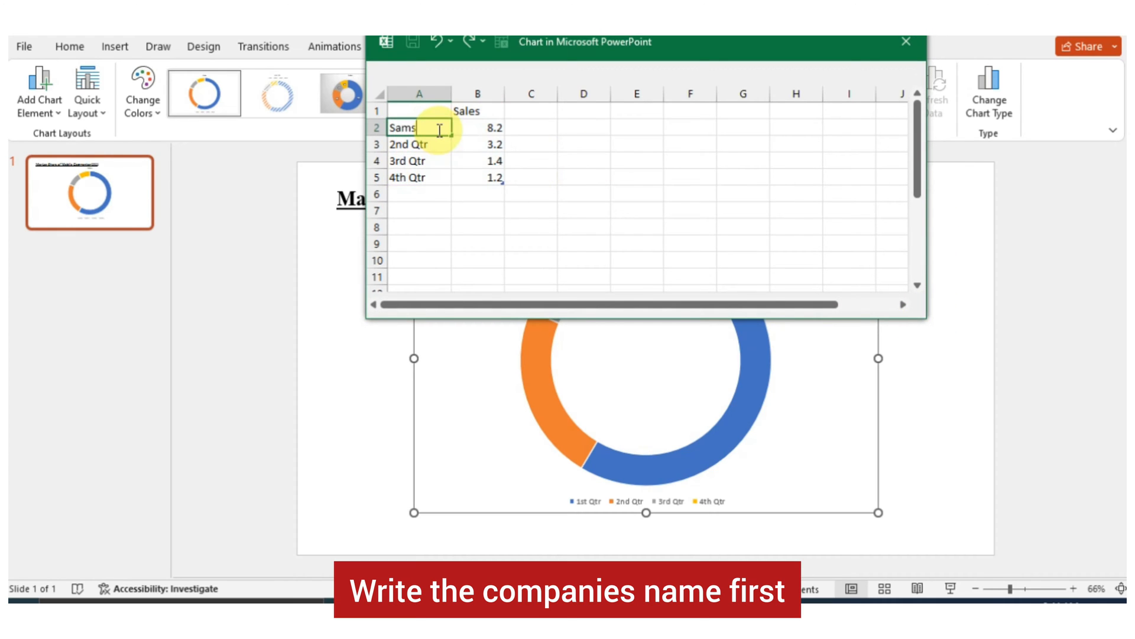
Name the categories Samsung, Apple, Oppo and Xiaomi and the series column 'Share'
text(ung)
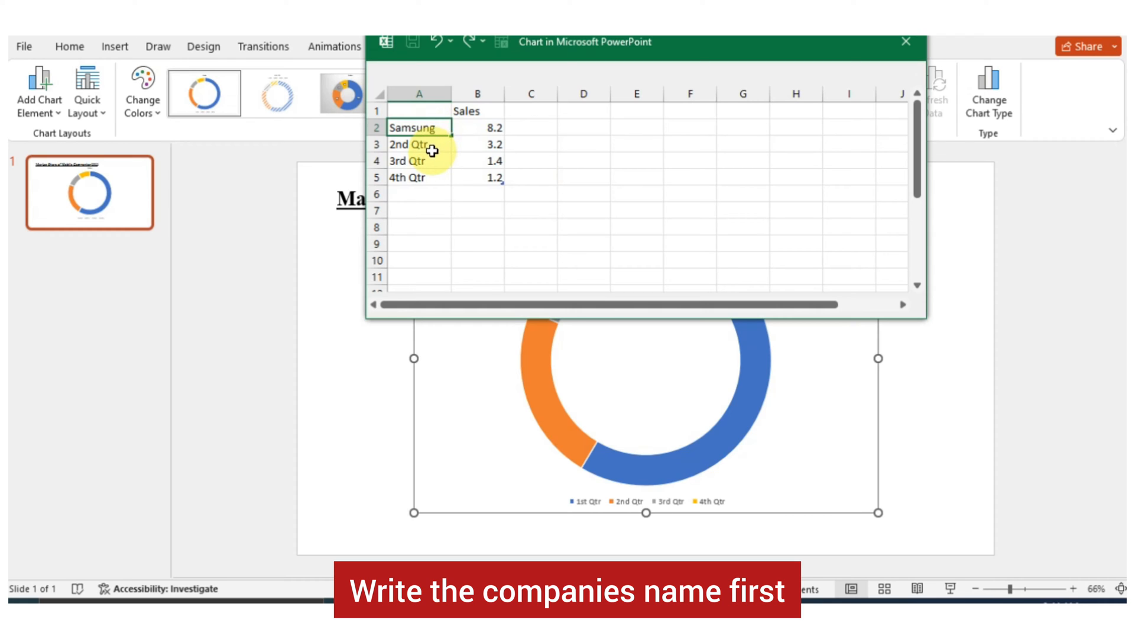
text(Apple)
click(418, 160)
text(Oppo)
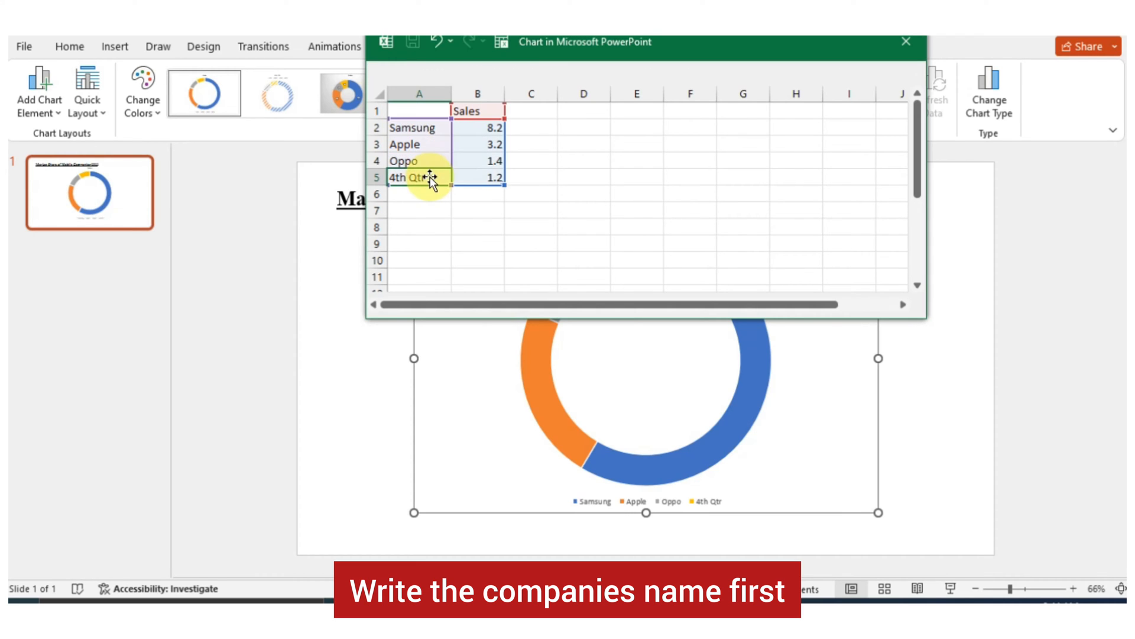
text(Xiaomi)
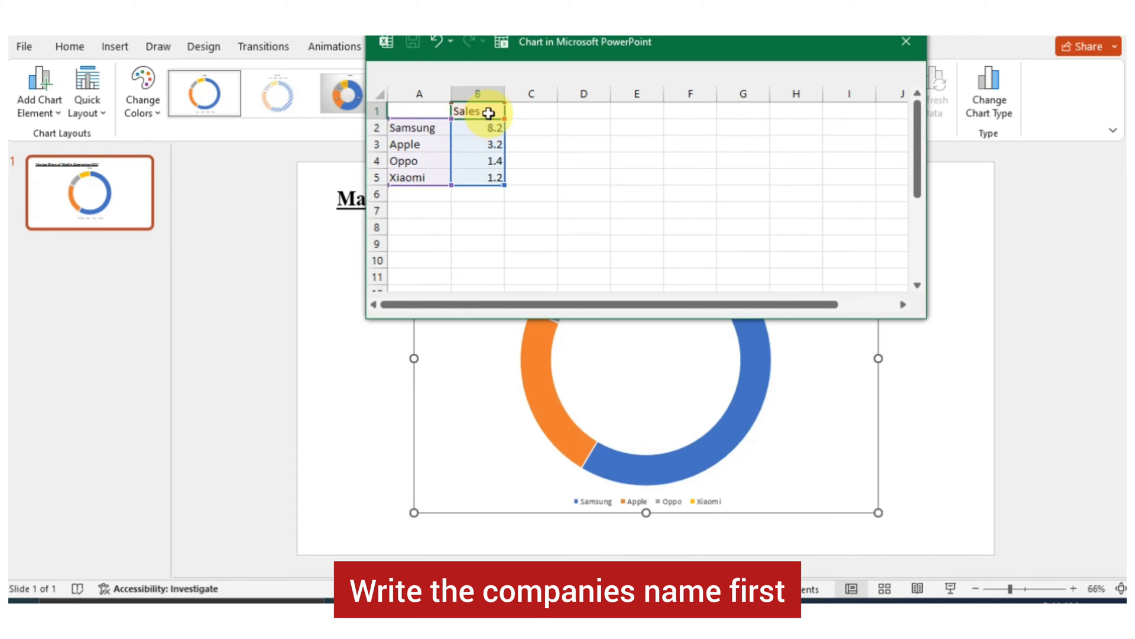
text(Share)
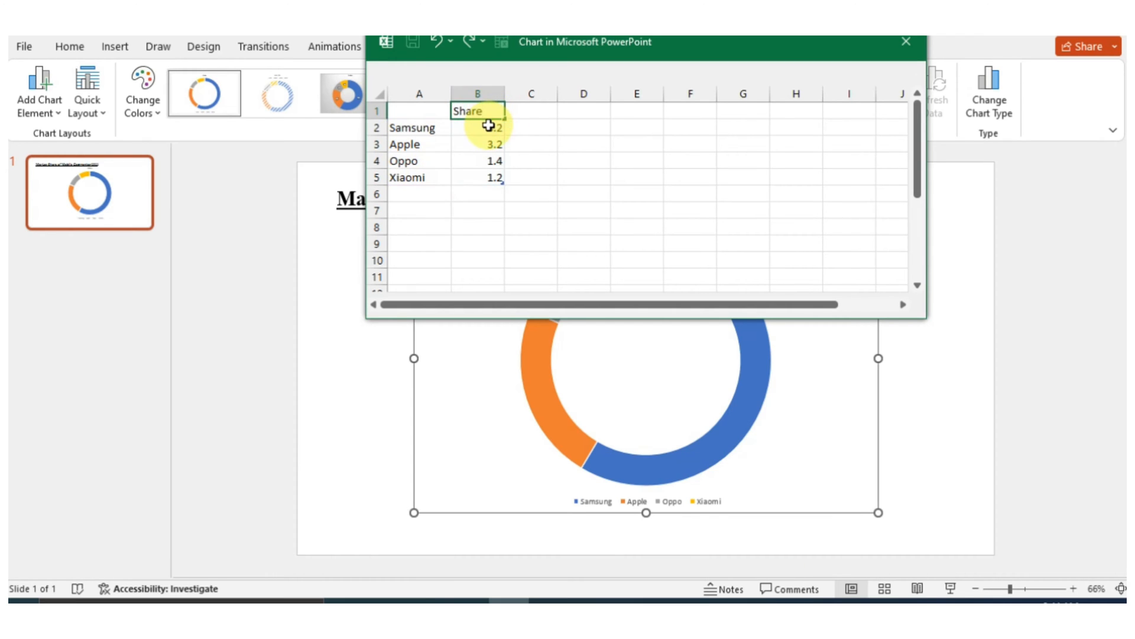
Enter share values 19%, 23%, 10% and 11% and close the chart's data sheet
text(8.2)
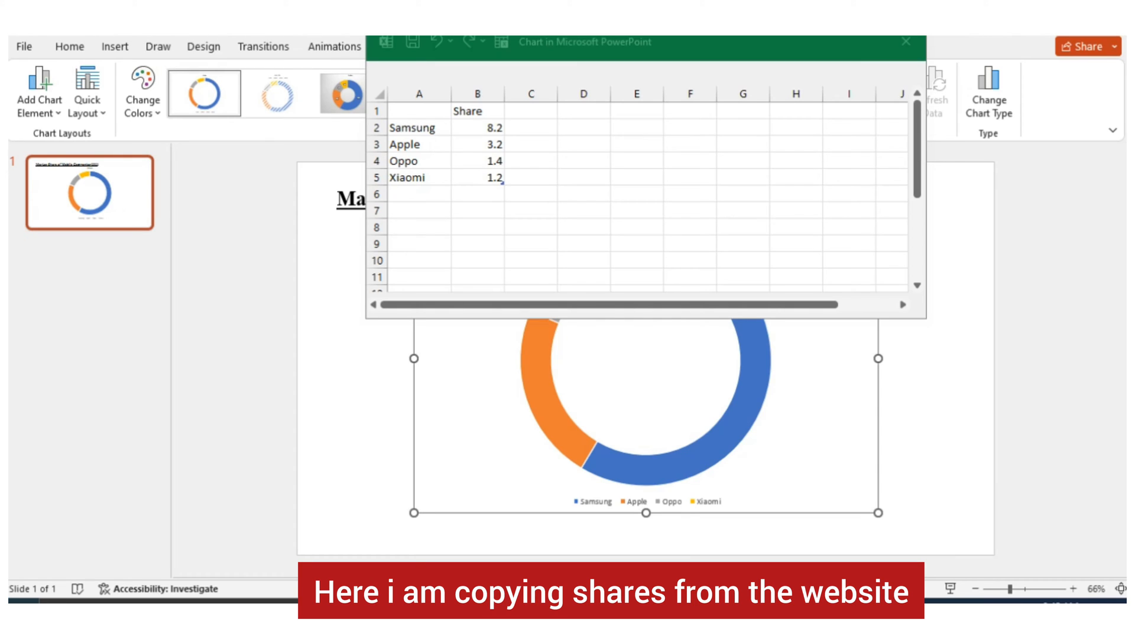
click(476, 128)
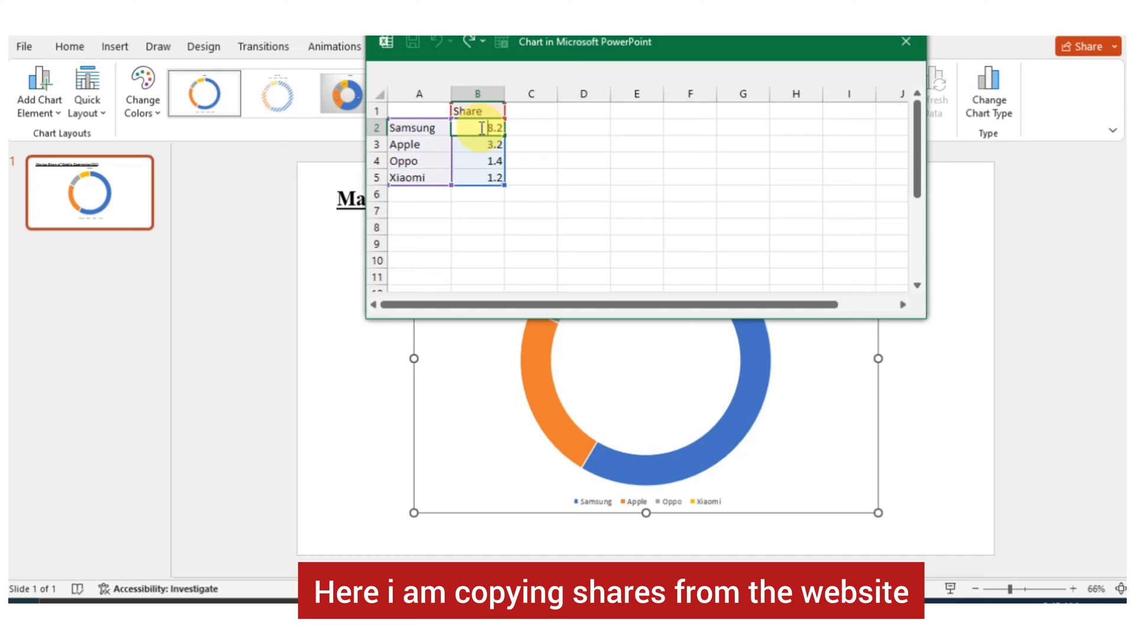
text(19%)
click(478, 160)
text(10)
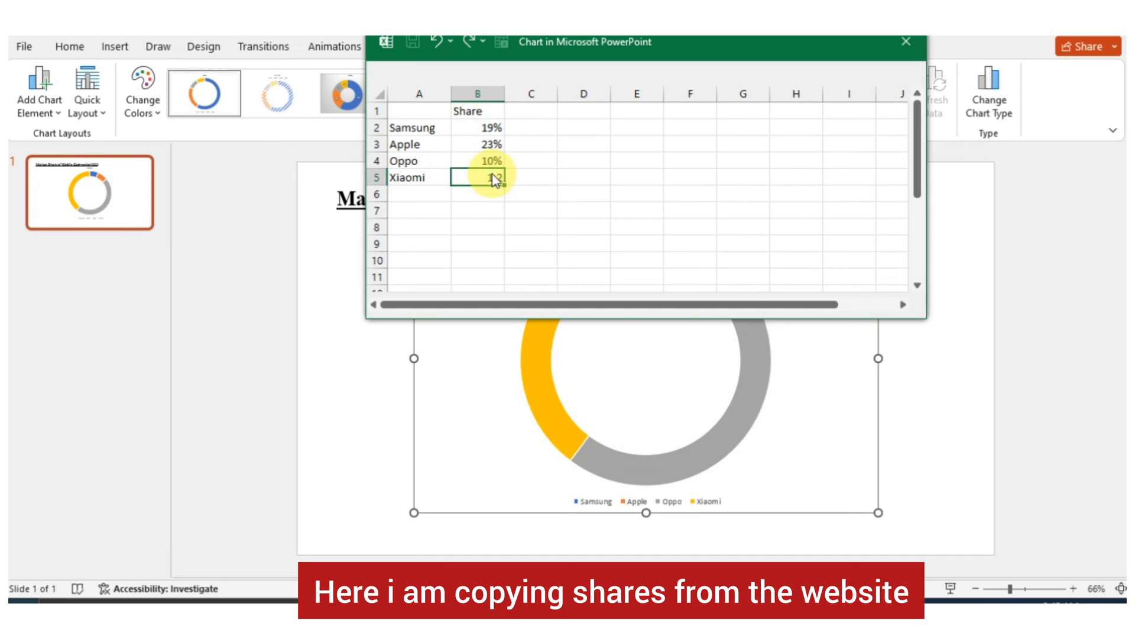
text(11%)
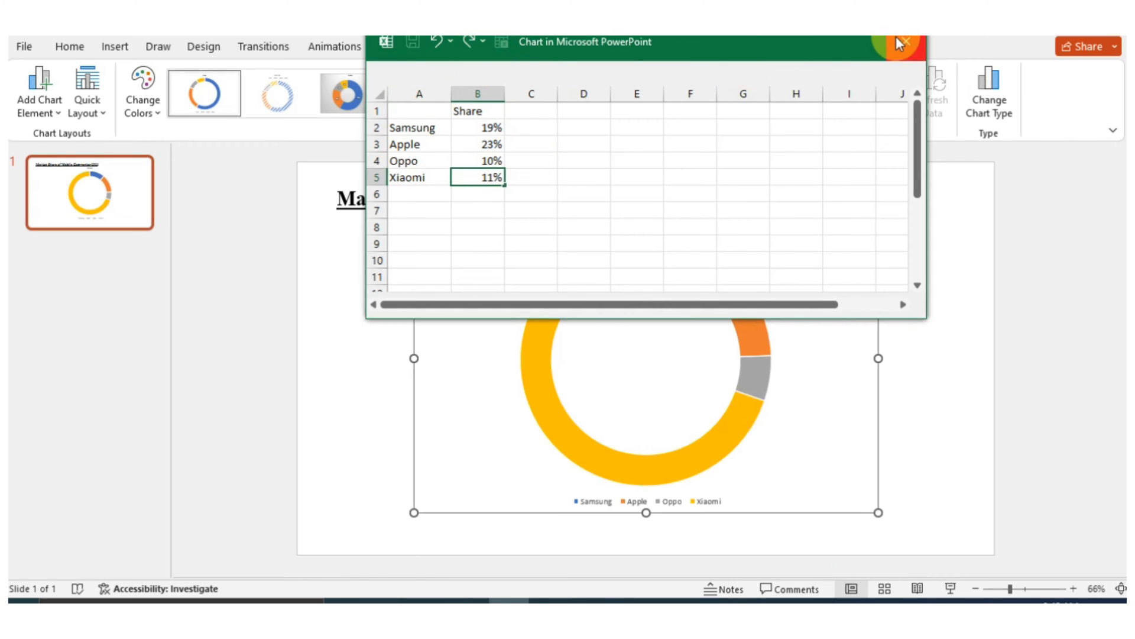
click(903, 42)
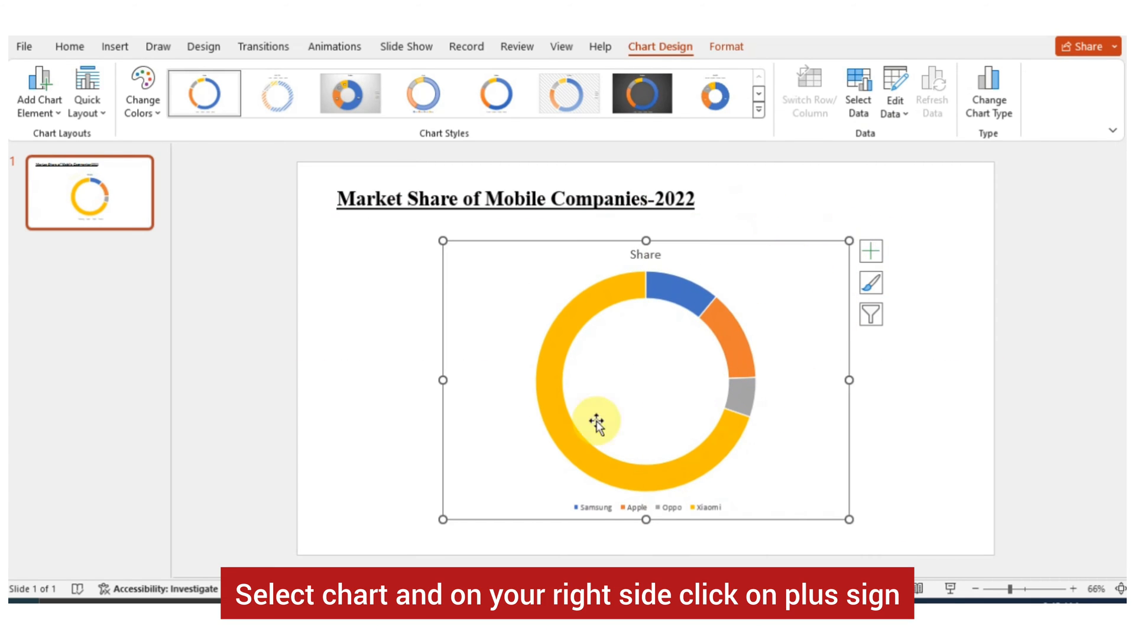
Turn on Data Labels via Chart Elements and bring up their More Options pane
click(871, 249)
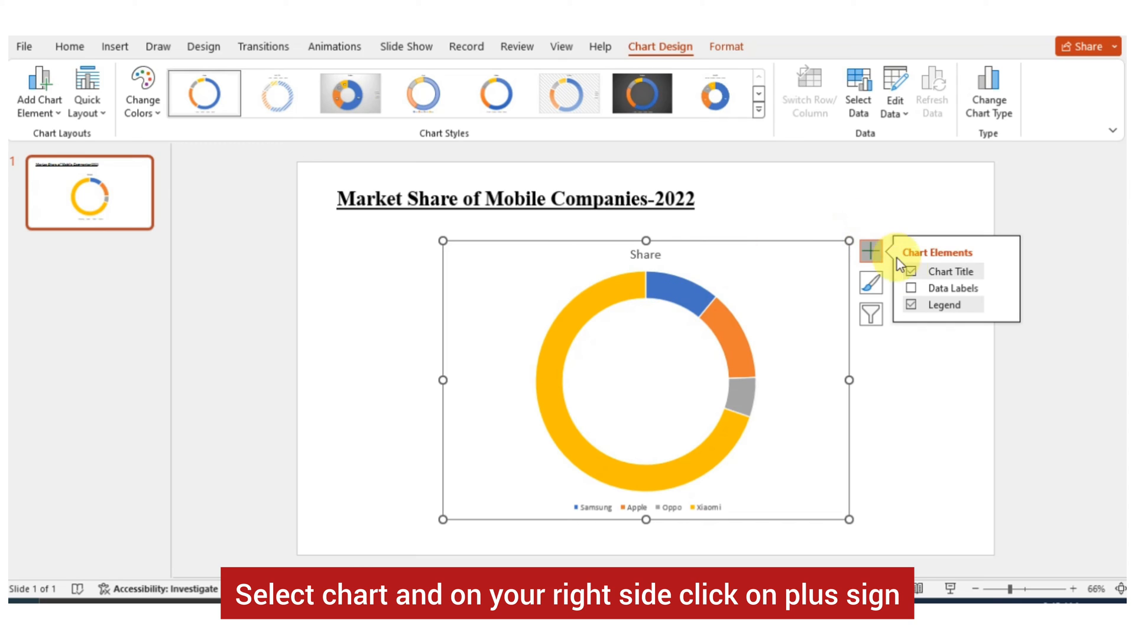
click(910, 288)
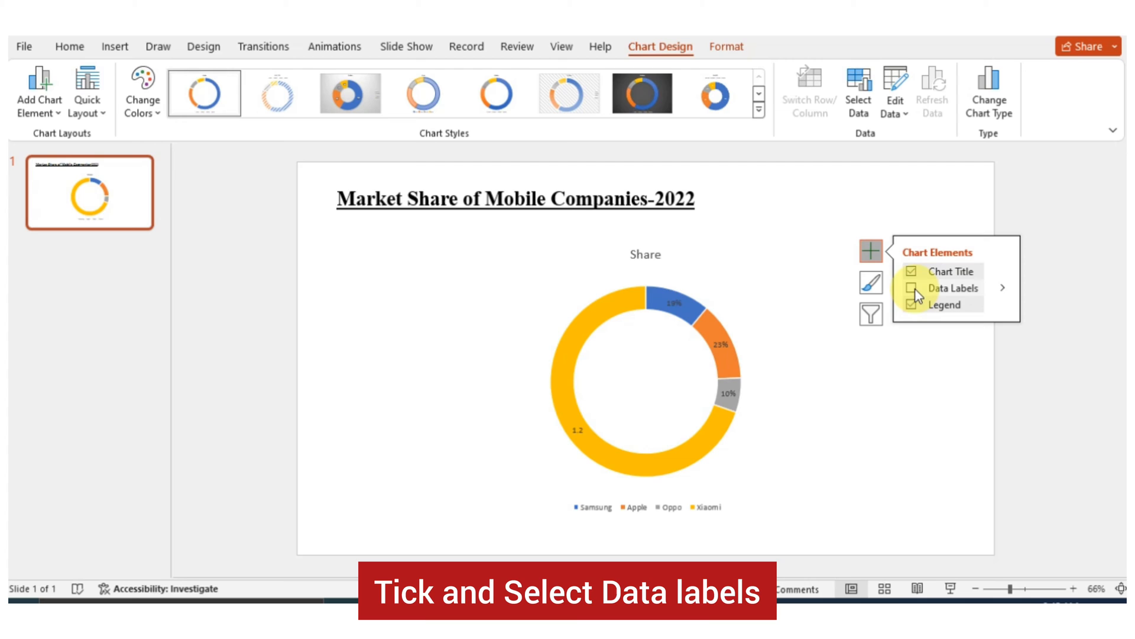
click(911, 289)
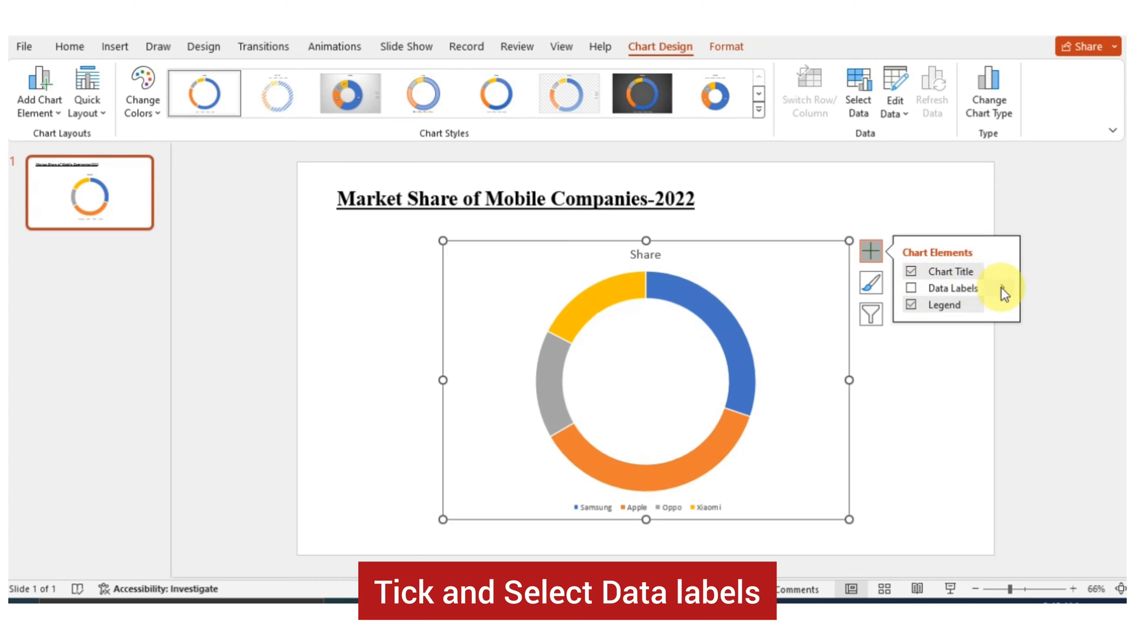
click(911, 287)
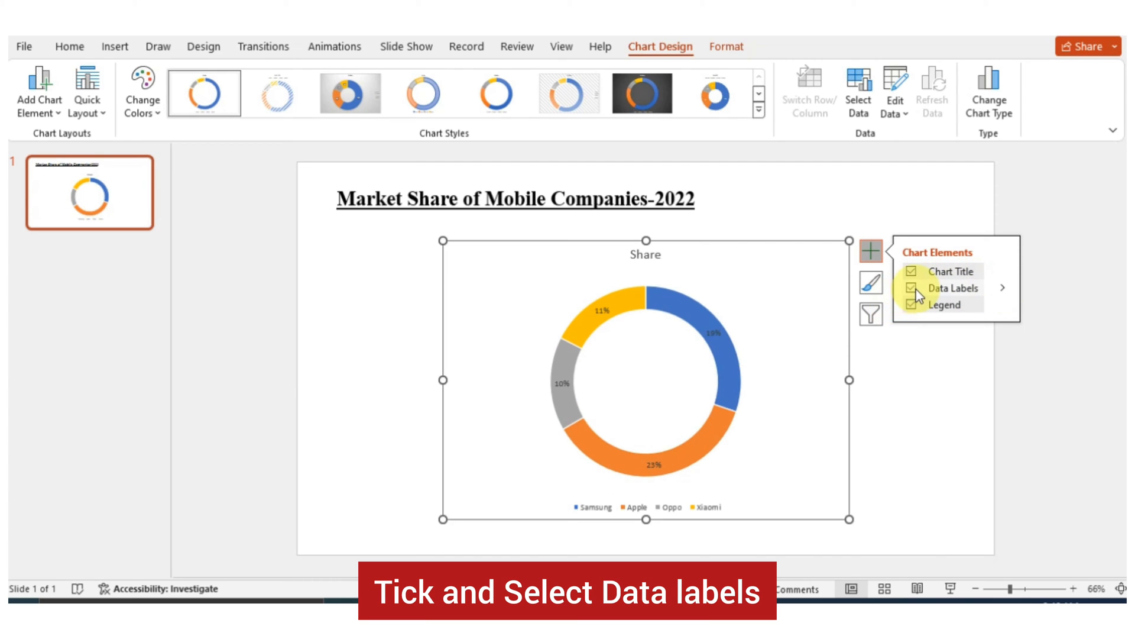
click(1004, 287)
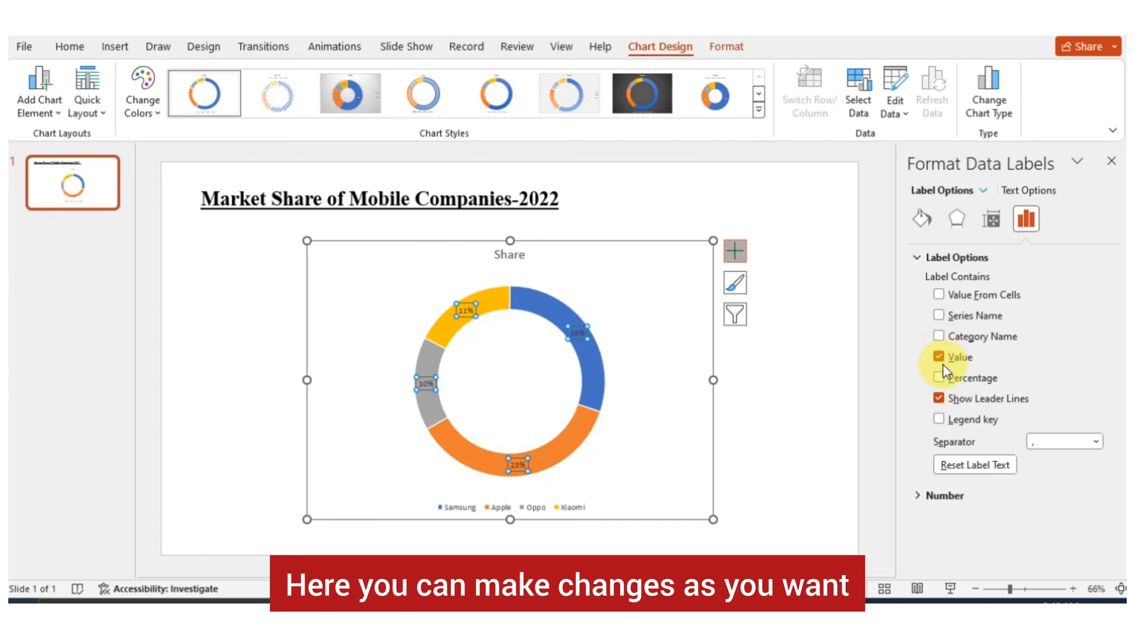
Show Category Name and Percentage instead of Value, separated by a new line
click(940, 335)
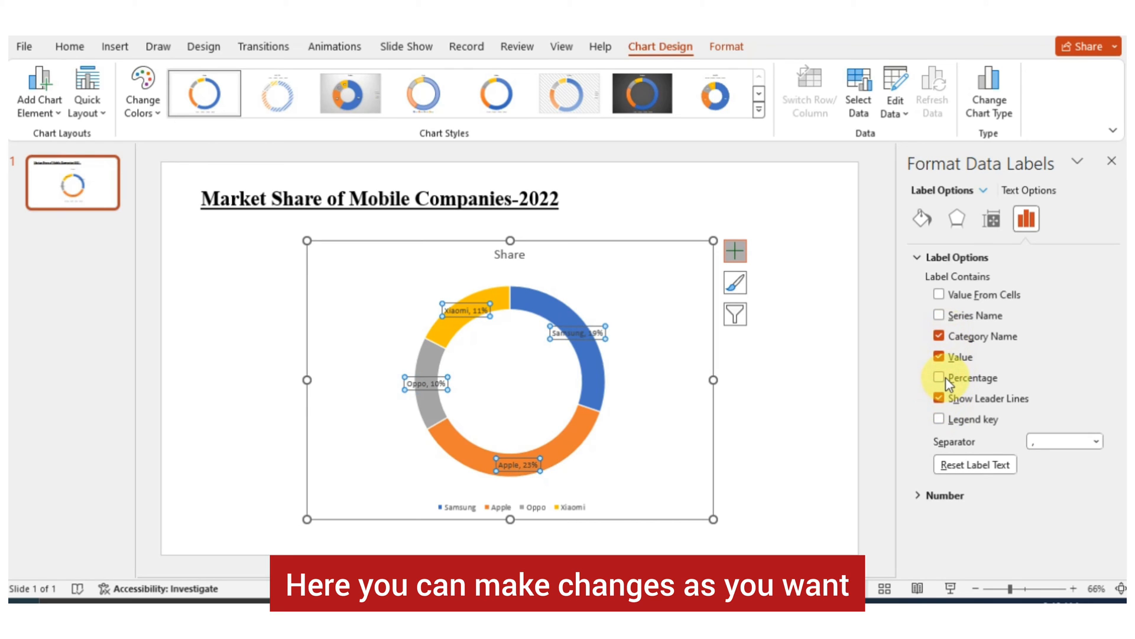
click(939, 377)
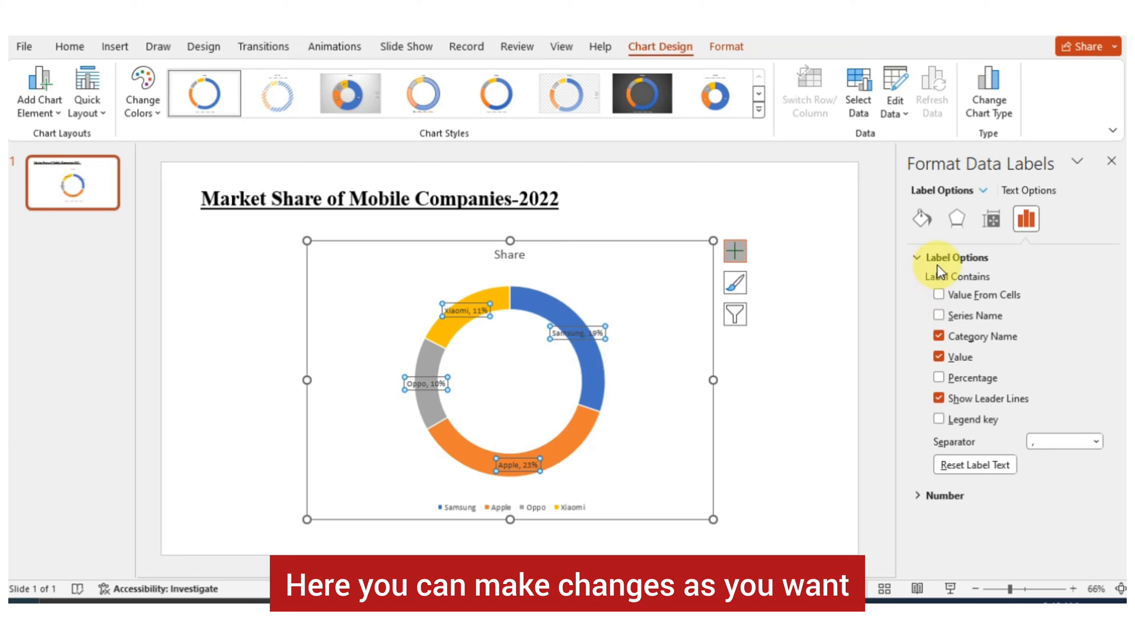
mouse_move(891, 338)
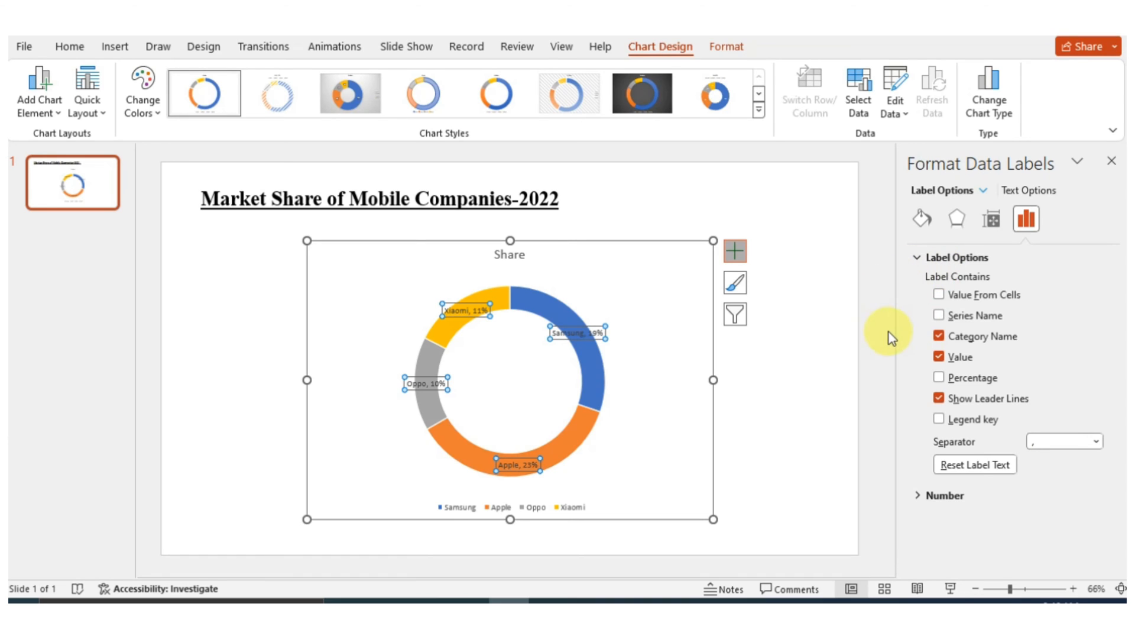
mouse_move(601, 469)
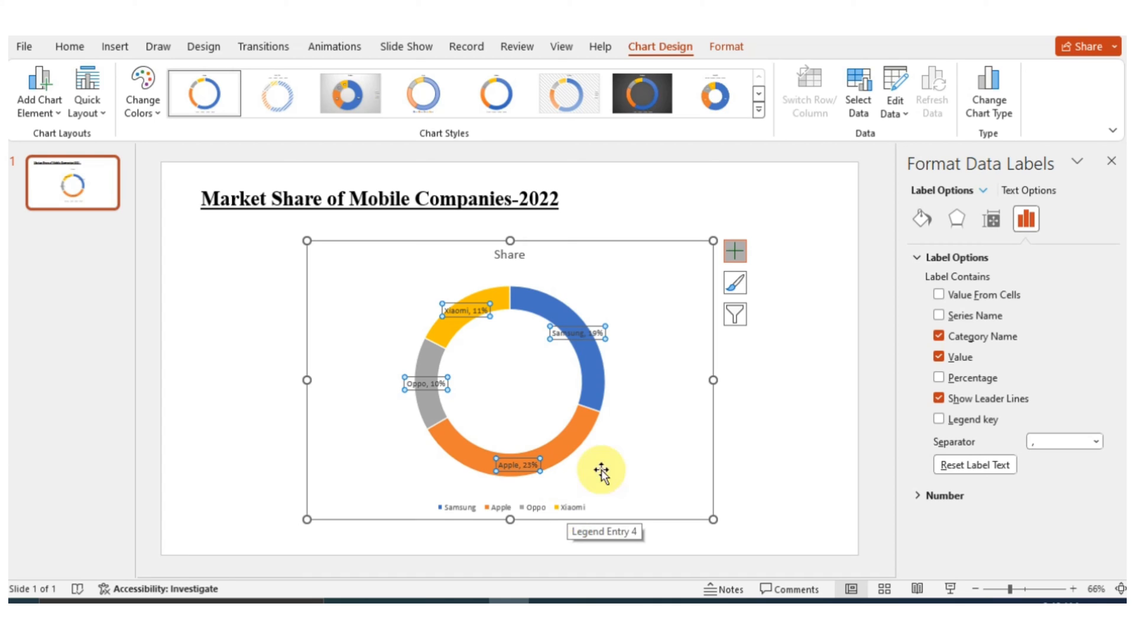
mouse_move(939, 367)
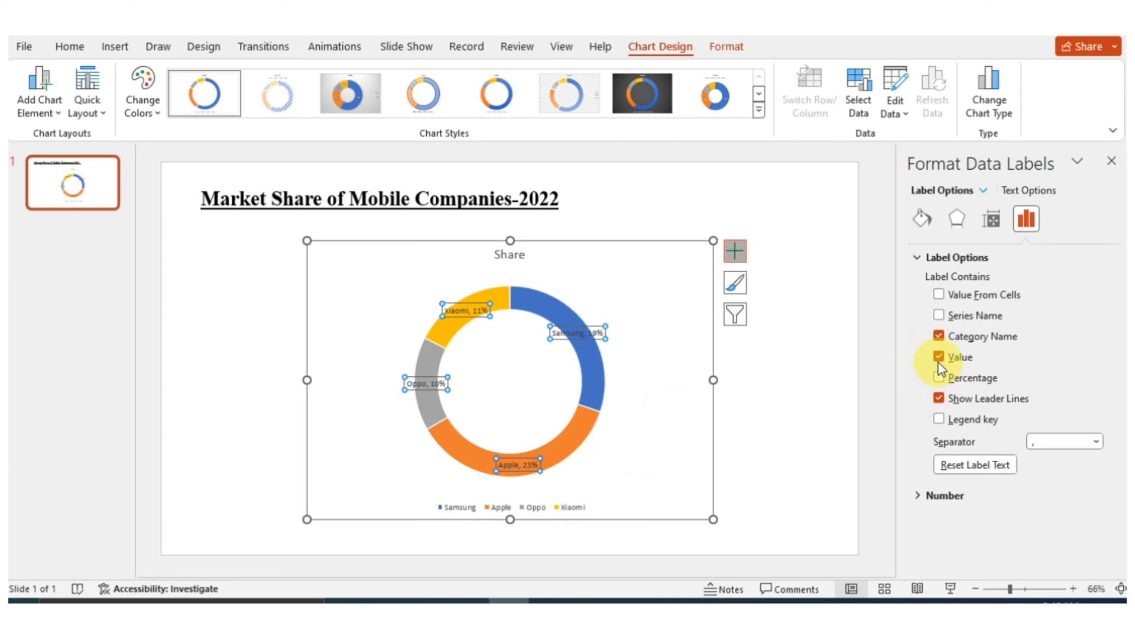
click(939, 377)
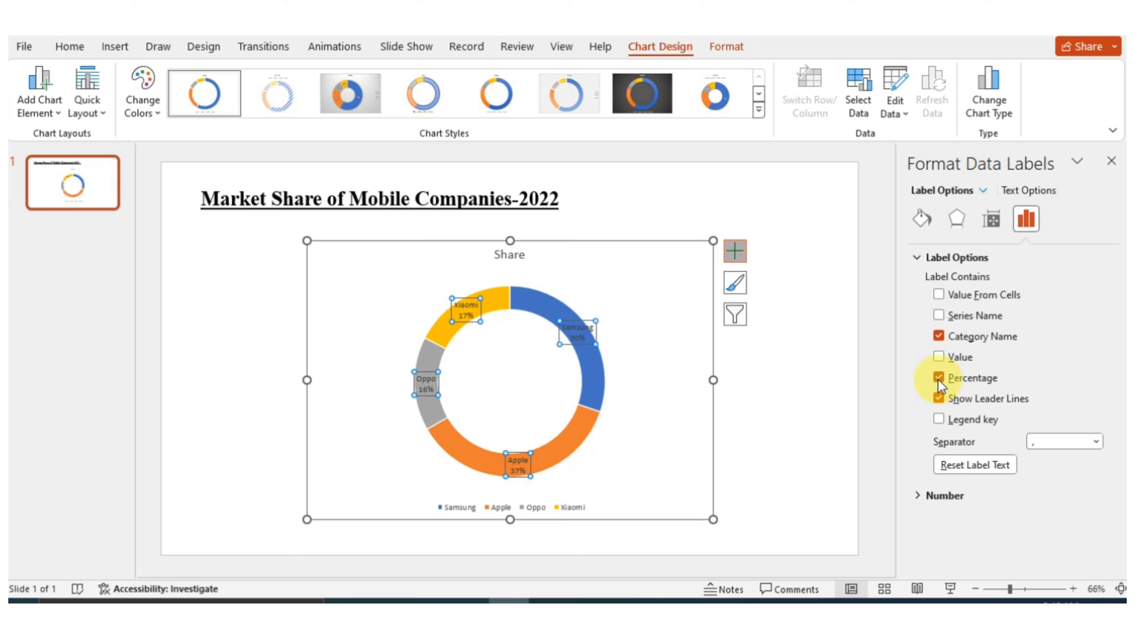
click(939, 378)
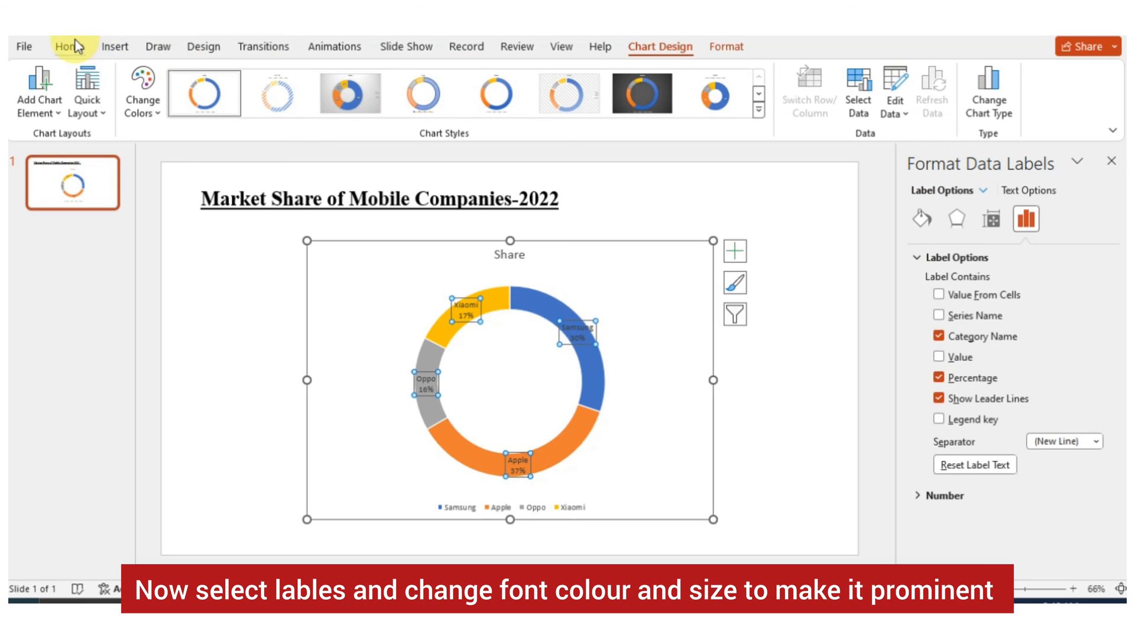
Enlarge the data labels, make them bold and colour their text black
click(70, 46)
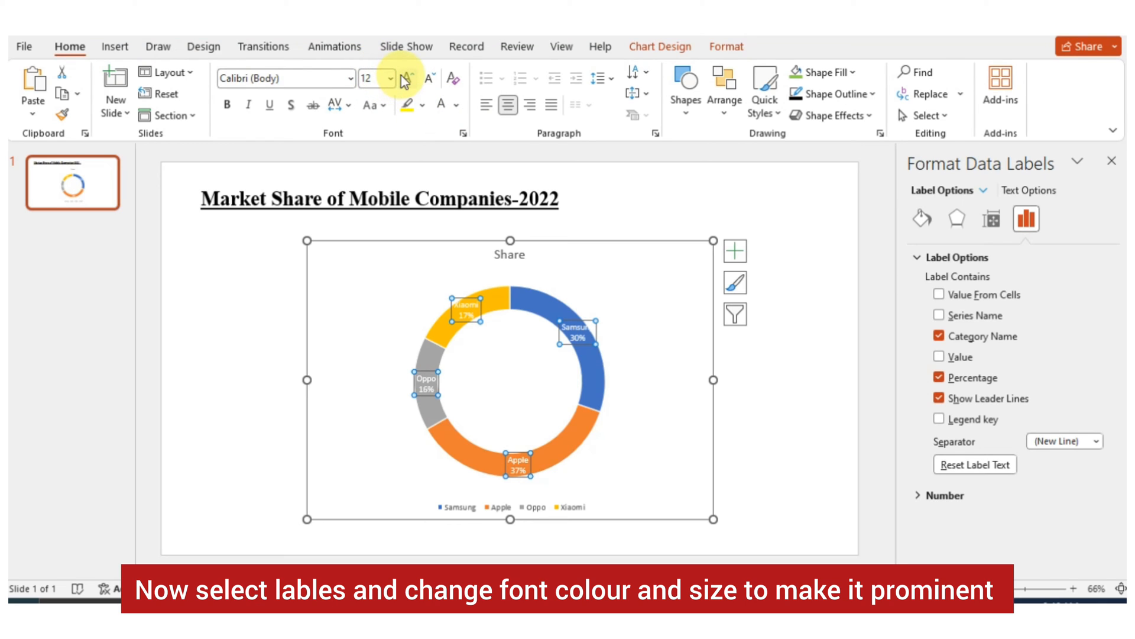
click(425, 78)
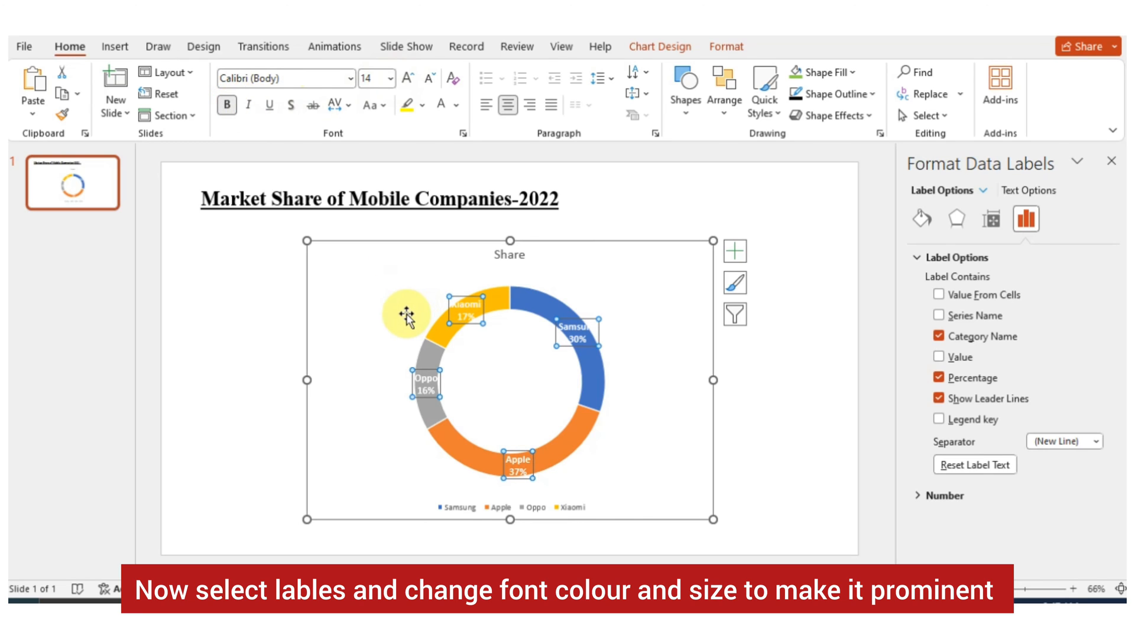
click(544, 311)
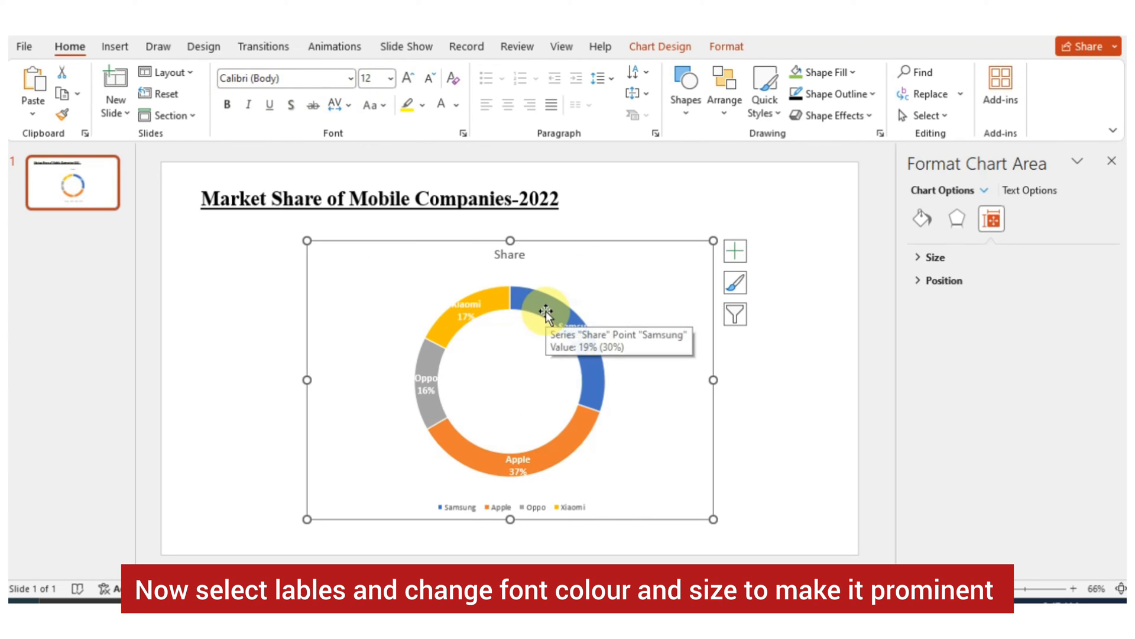
click(550, 311)
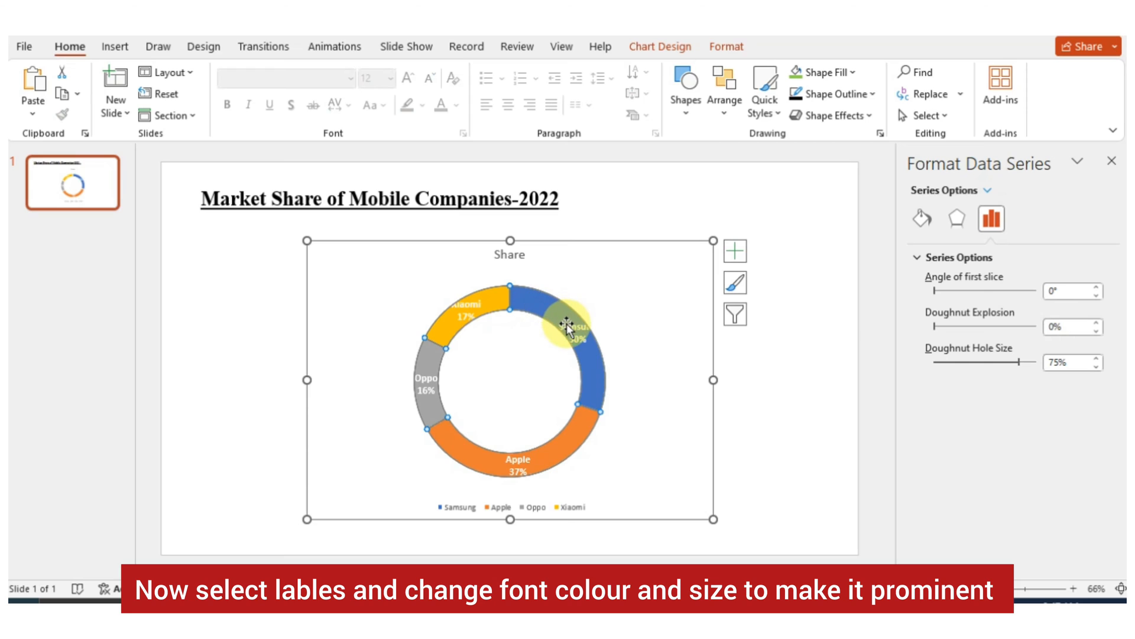
mouse_move(568, 326)
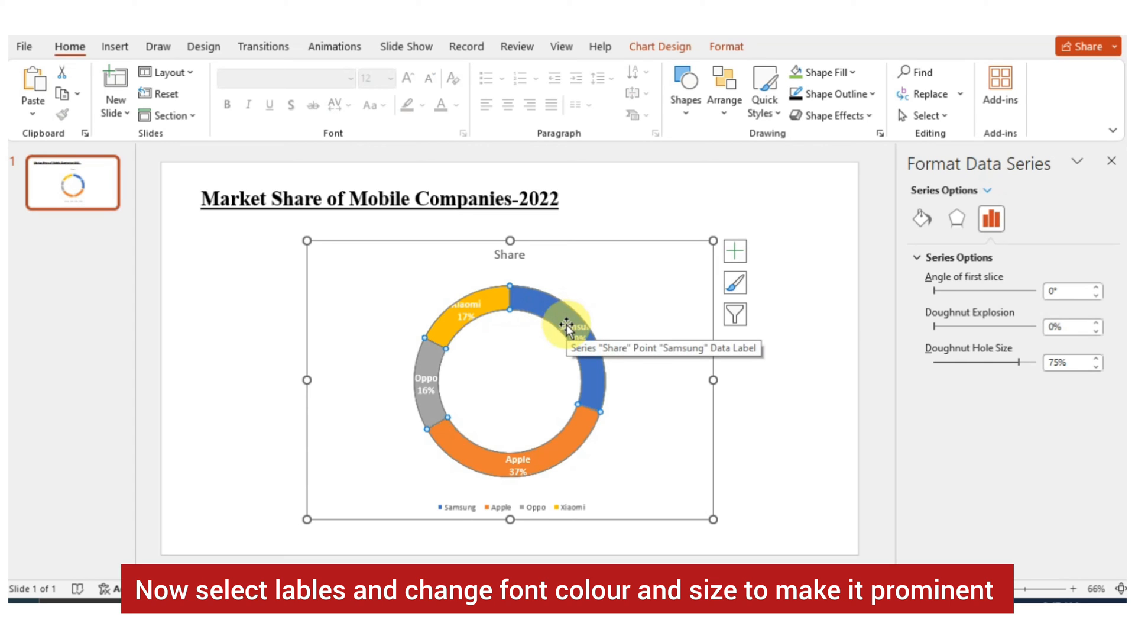
mouse_move(608, 471)
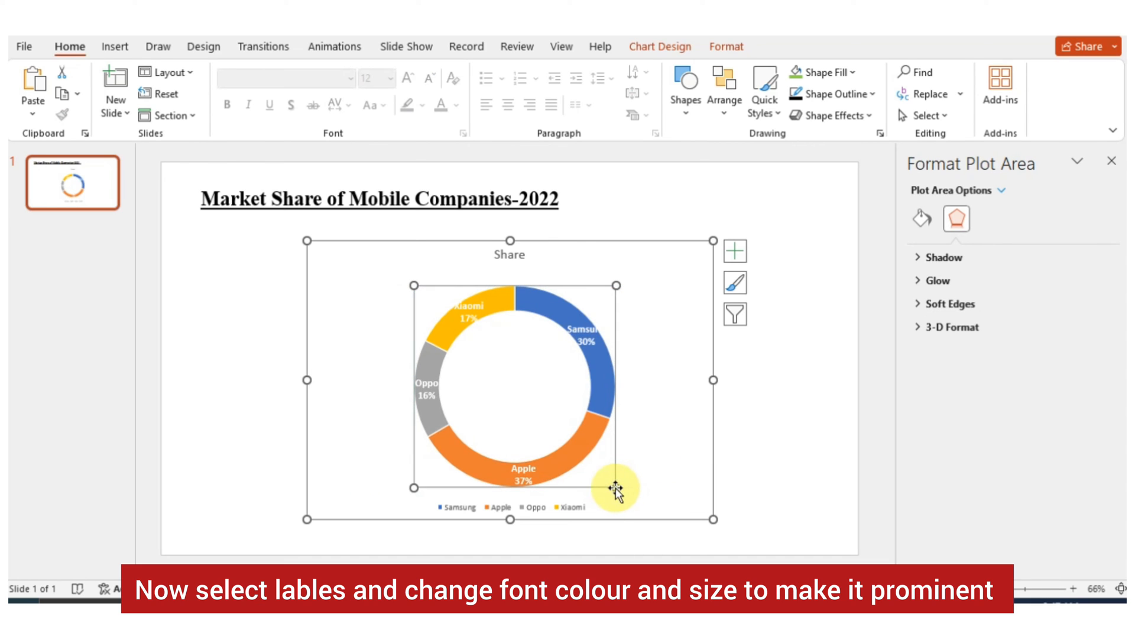
click(468, 314)
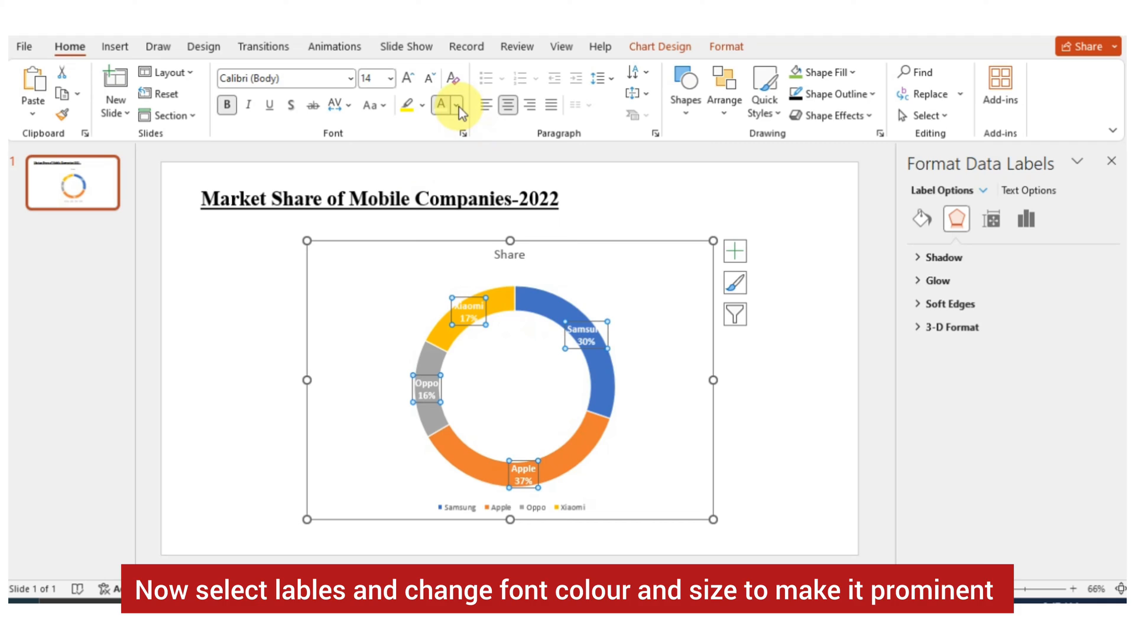
click(464, 105)
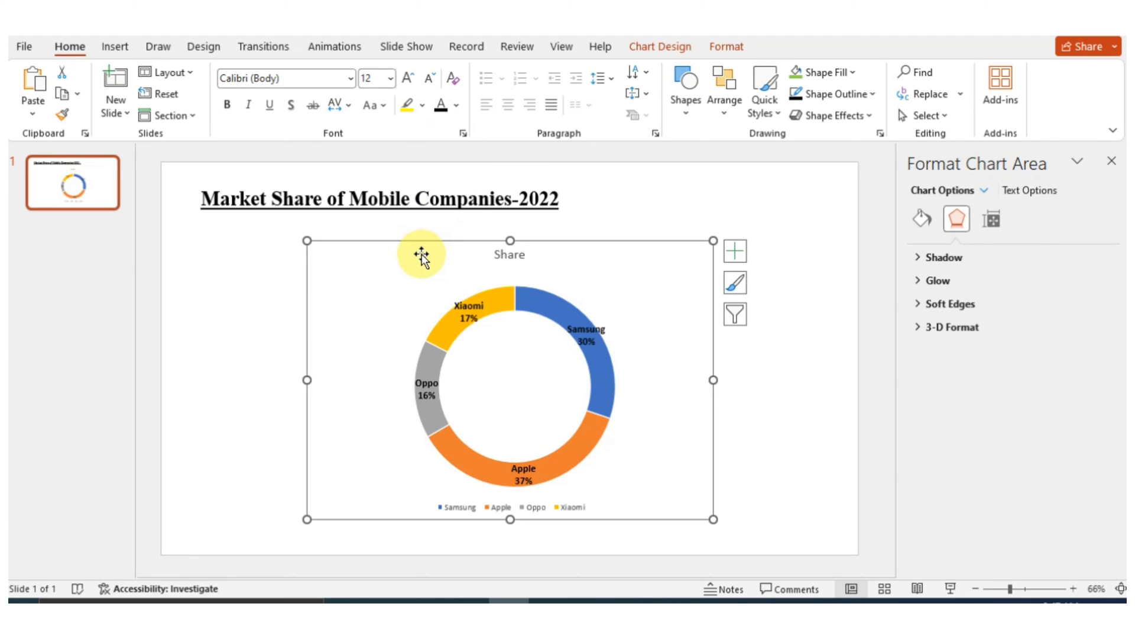
mouse_move(513, 508)
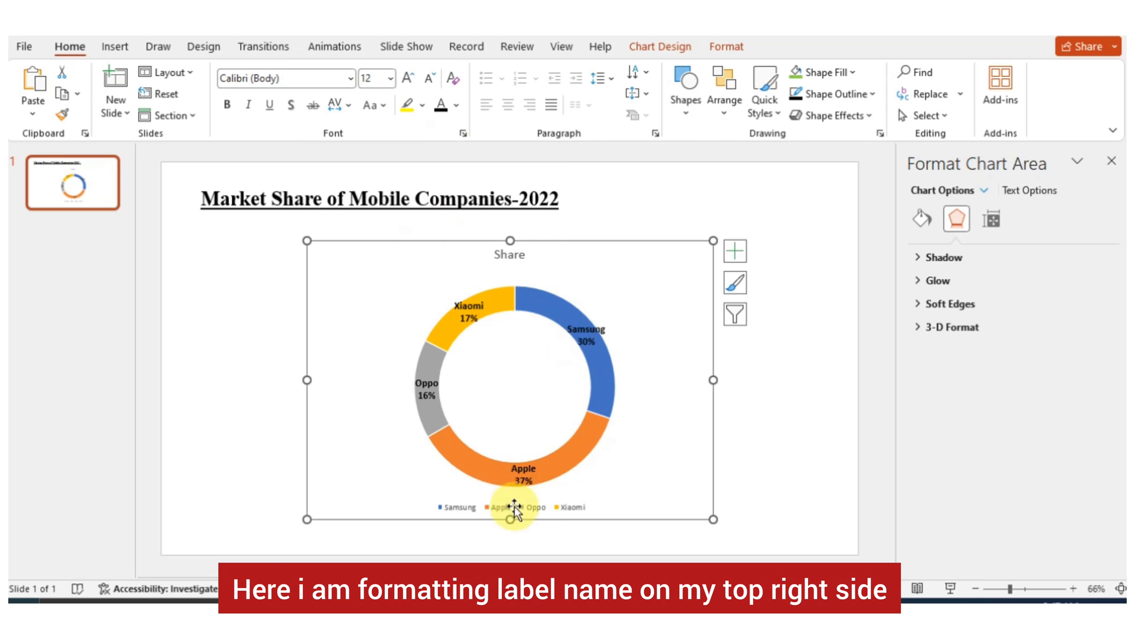
Try Top, Left and Right legend positions, then set the legend to Top Right
click(509, 506)
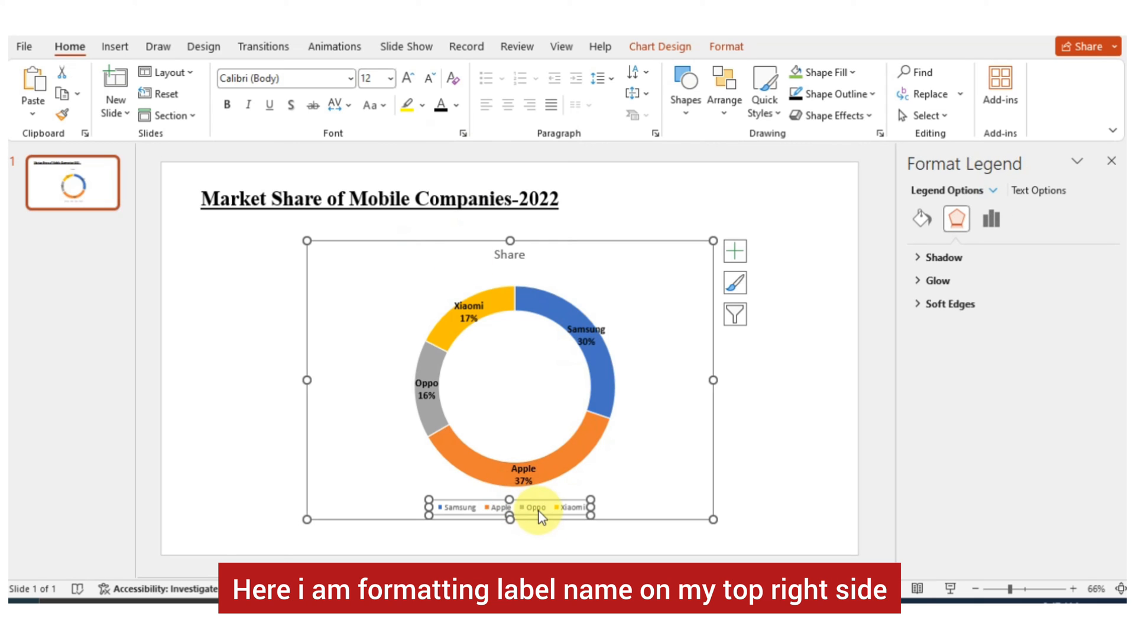
click(991, 219)
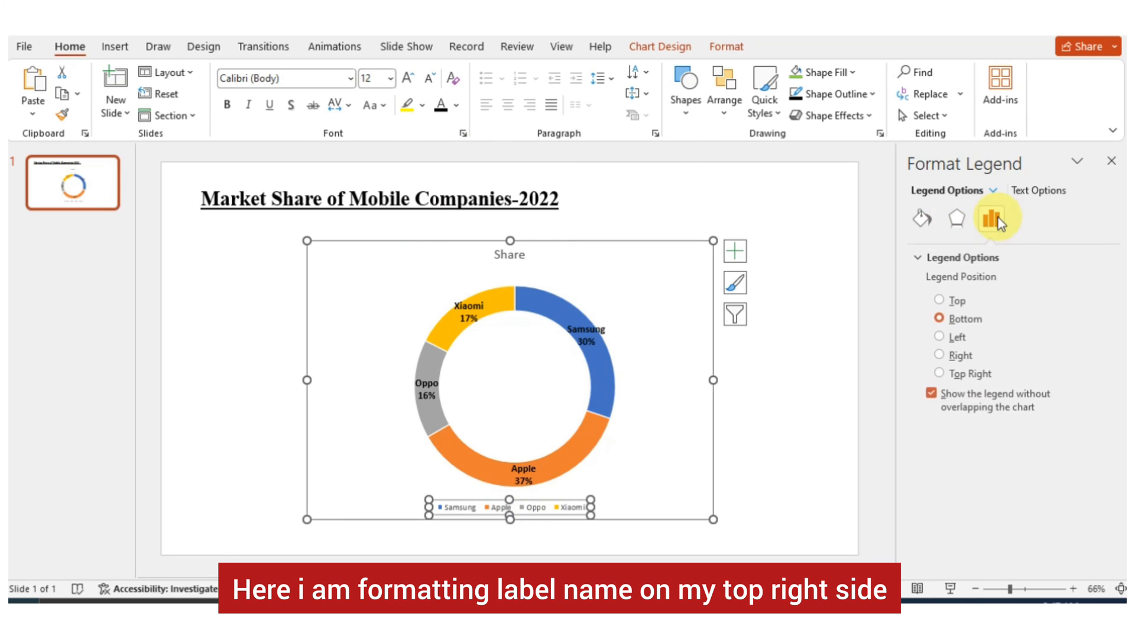
click(939, 300)
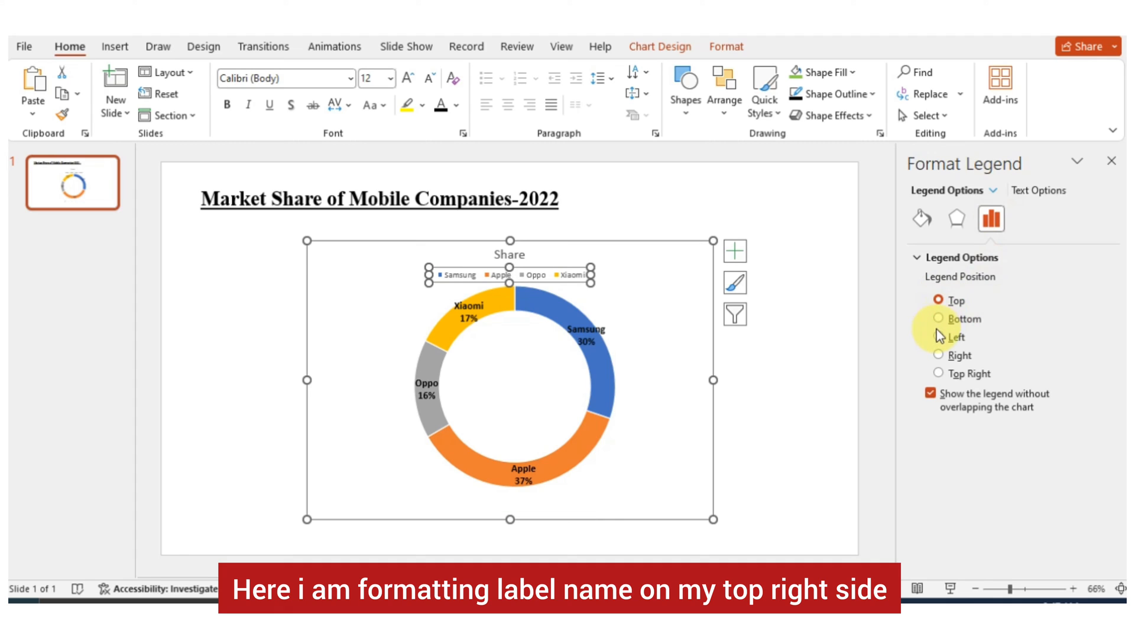
click(938, 335)
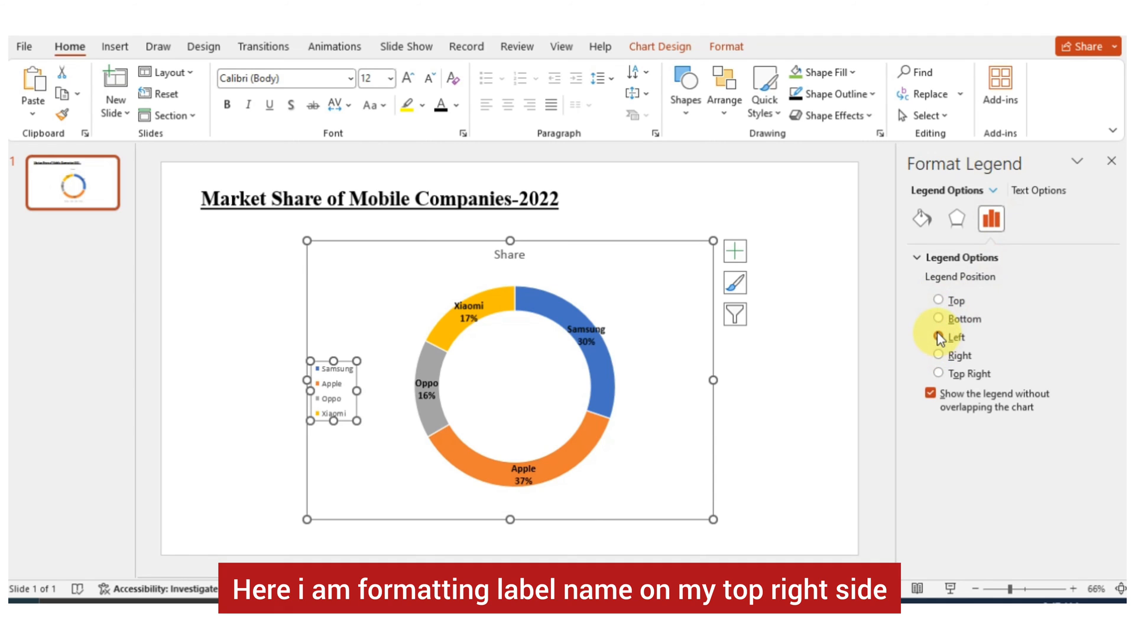
click(939, 355)
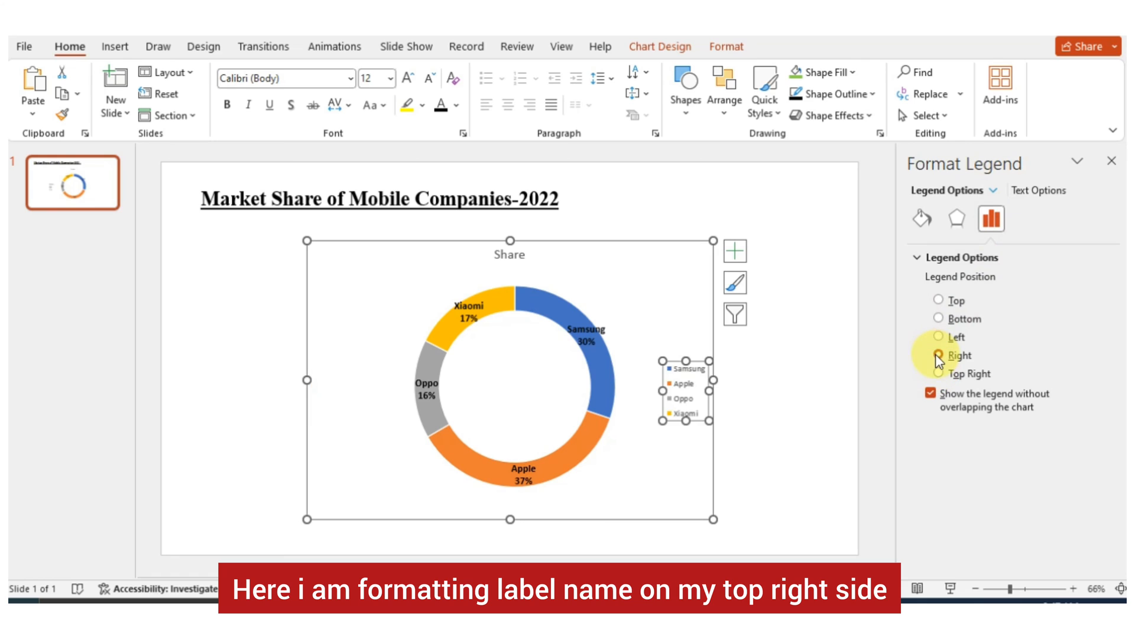
click(940, 374)
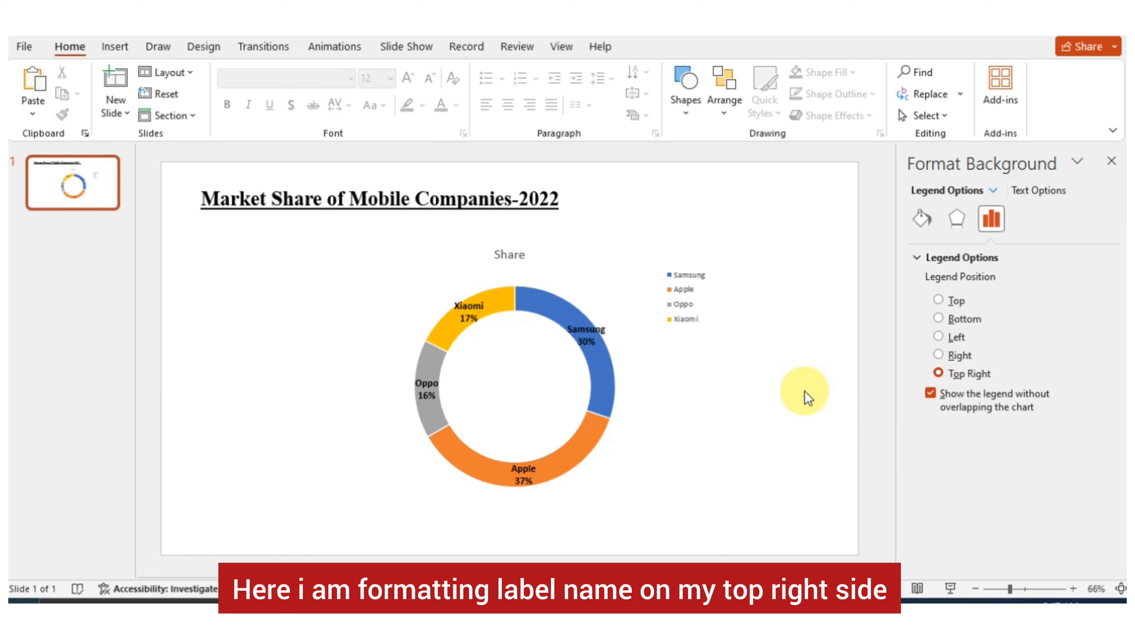
click(619, 362)
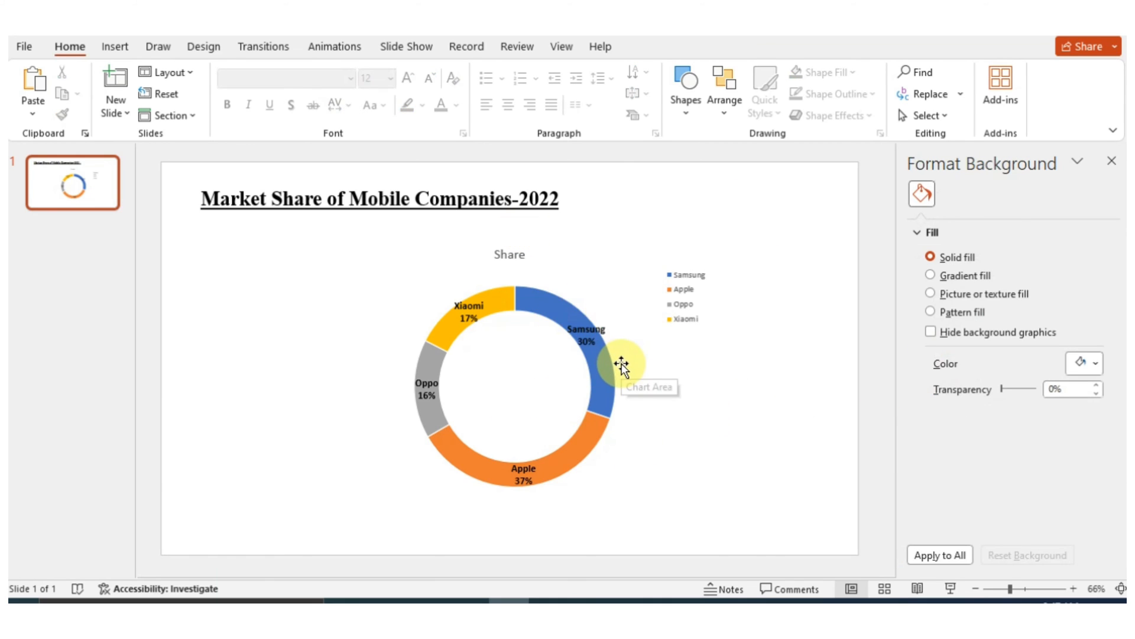
mouse_move(606, 375)
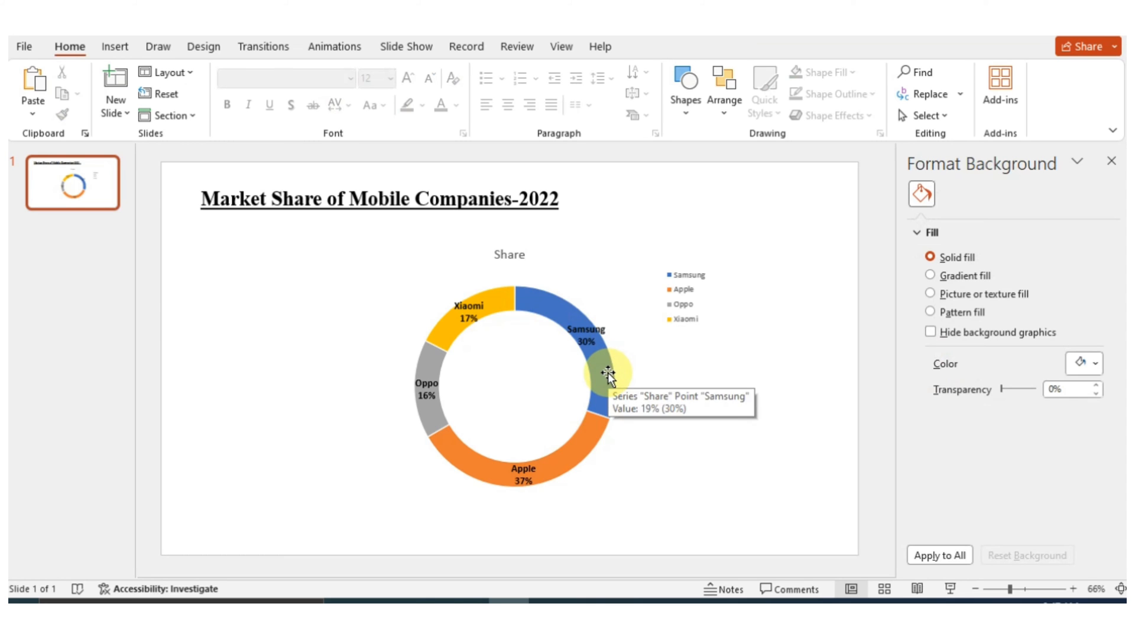
Give the Samsung slice a deeper standard blue Shape Fill
click(607, 372)
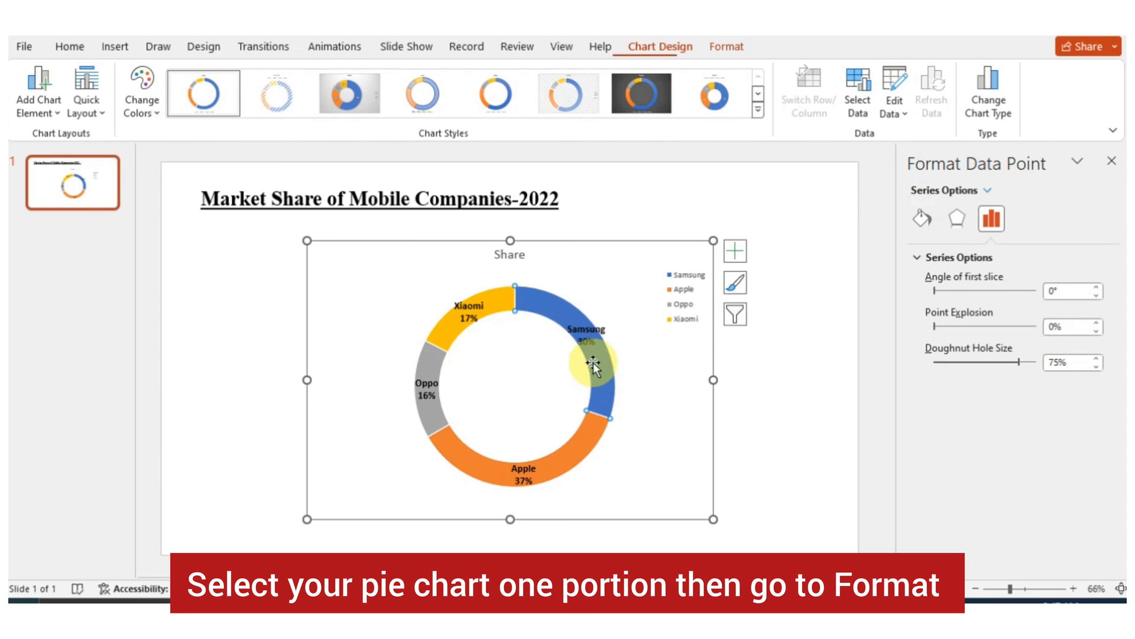
click(725, 46)
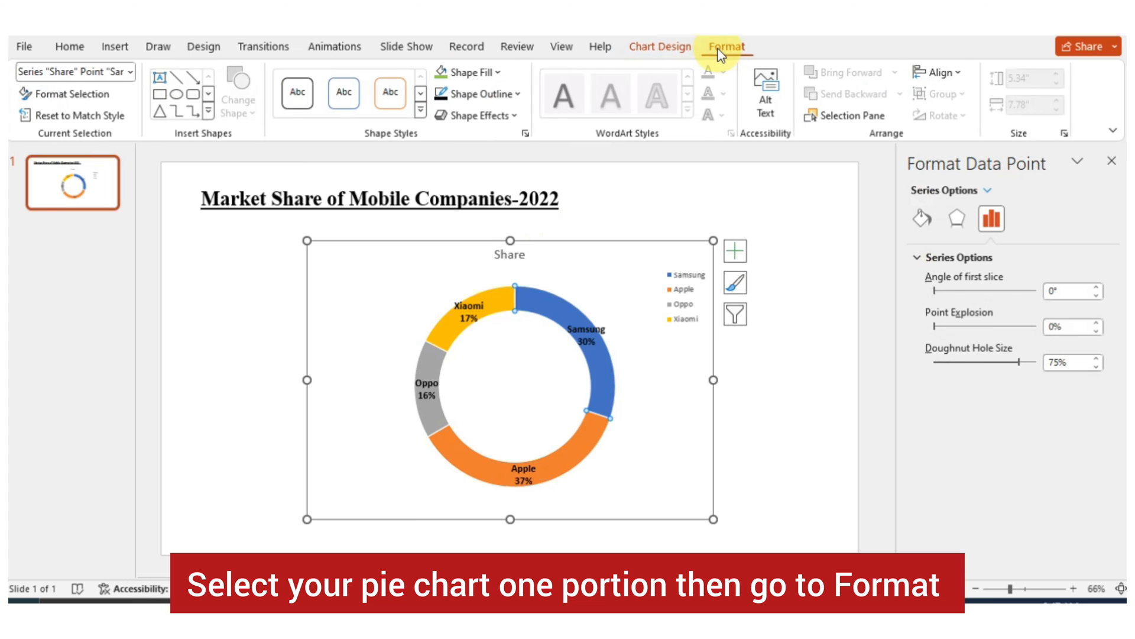
click(466, 72)
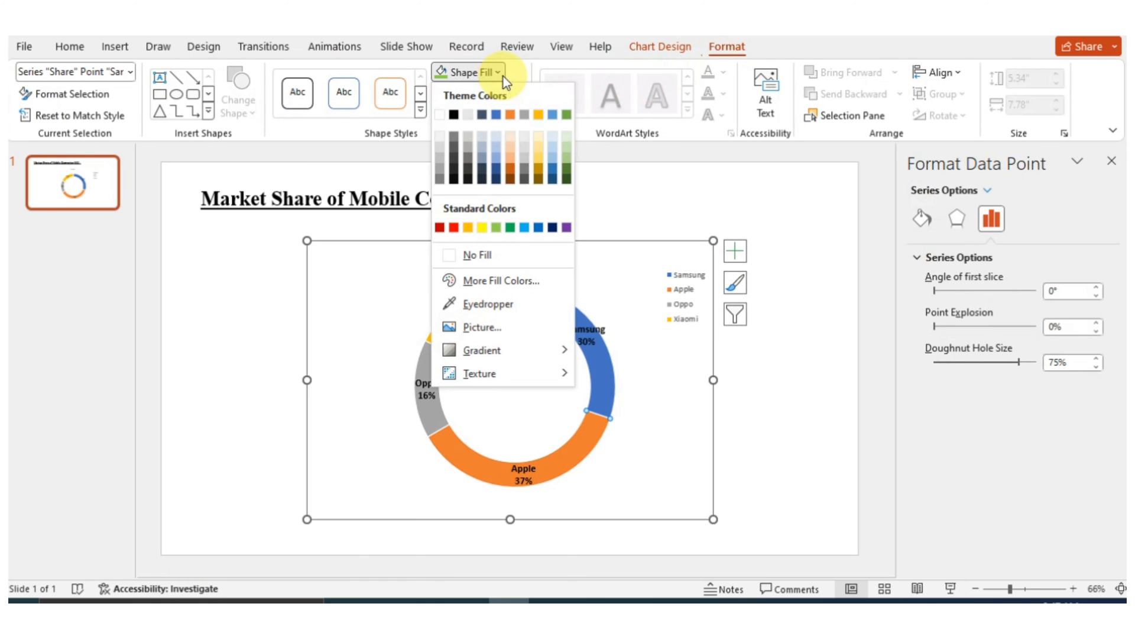
mouse_move(515, 115)
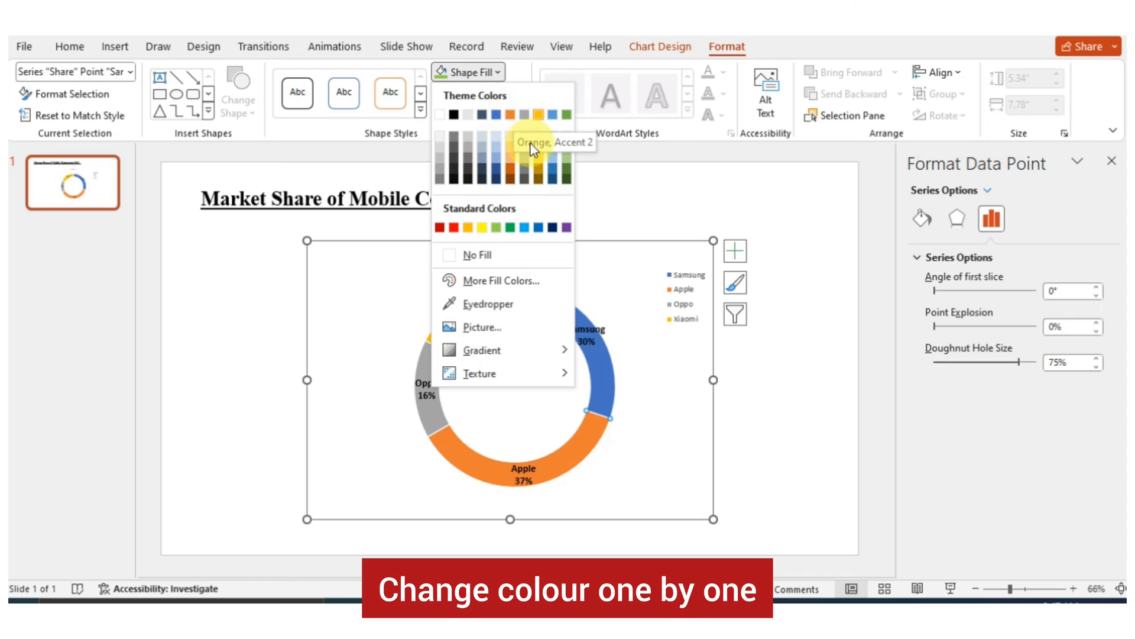
mouse_move(545, 227)
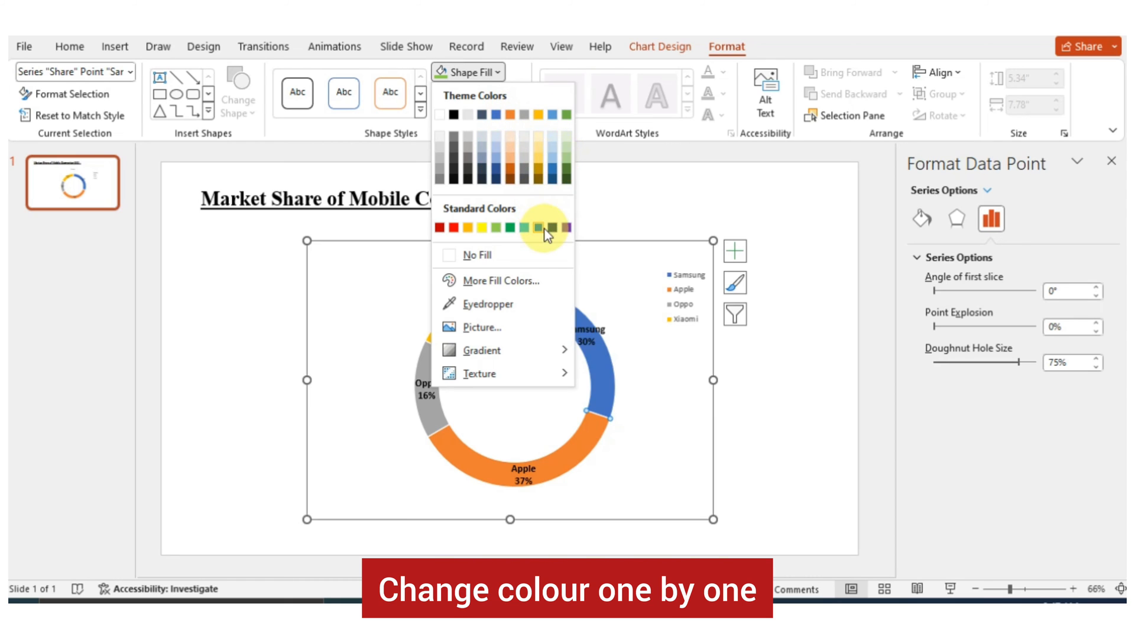
mouse_move(537, 229)
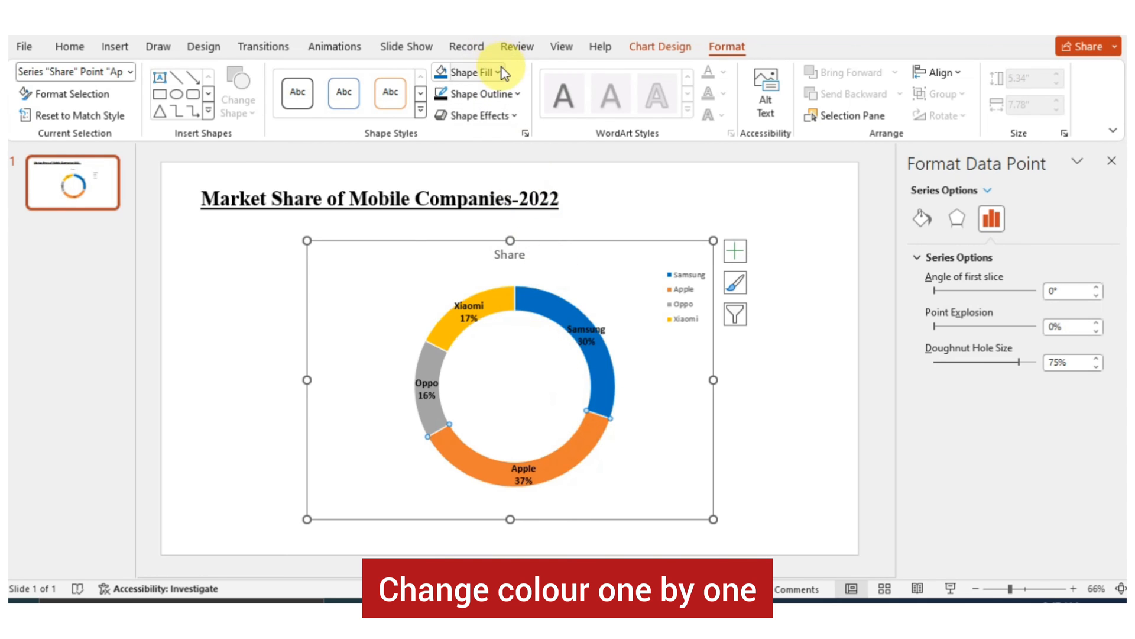
Fill the Oppo slice with standard green, then reselect the whole chart
click(466, 72)
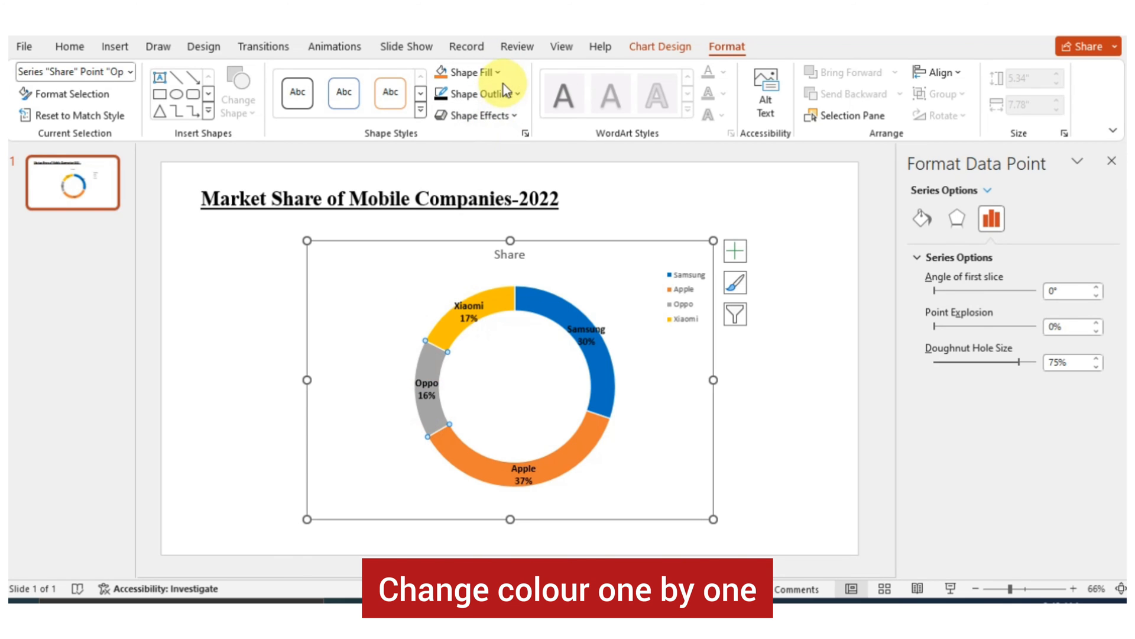
click(465, 72)
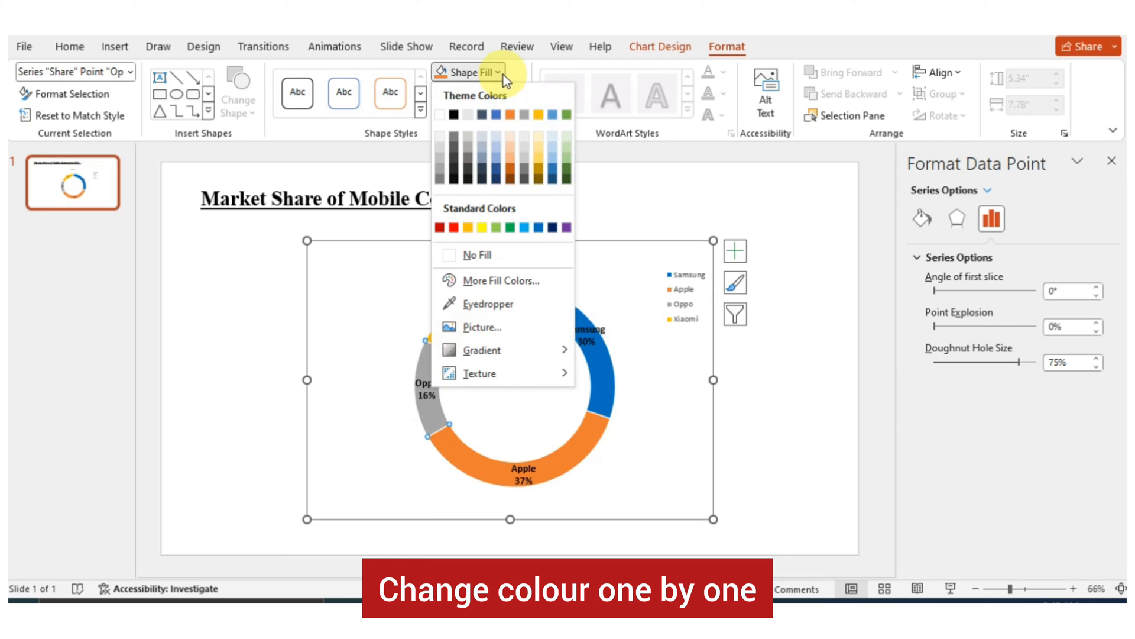
click(495, 227)
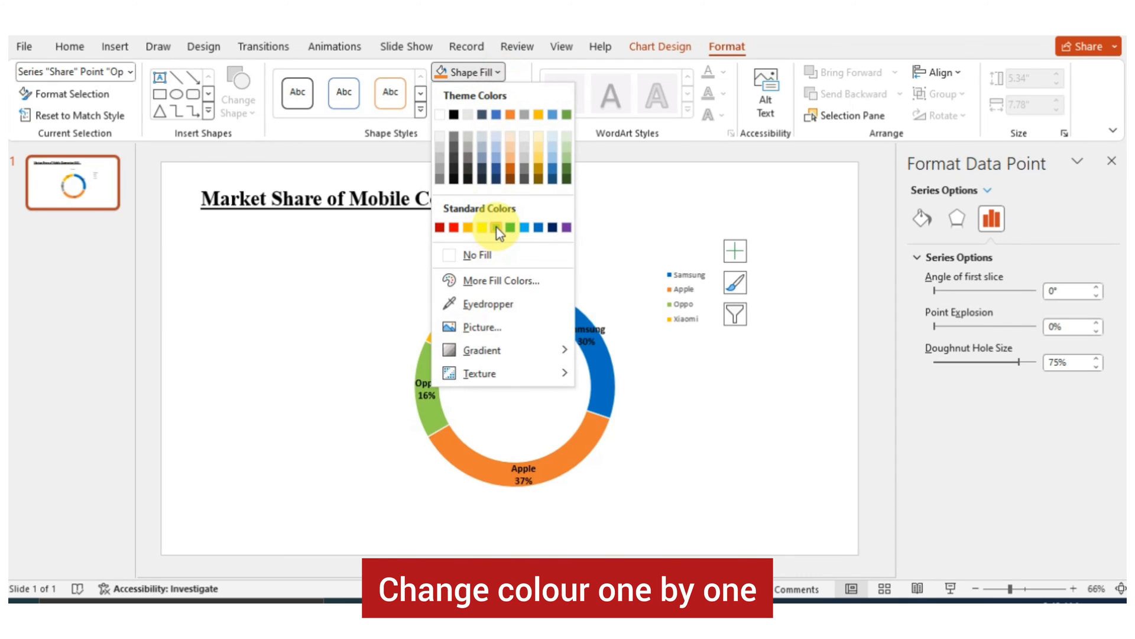
click(493, 228)
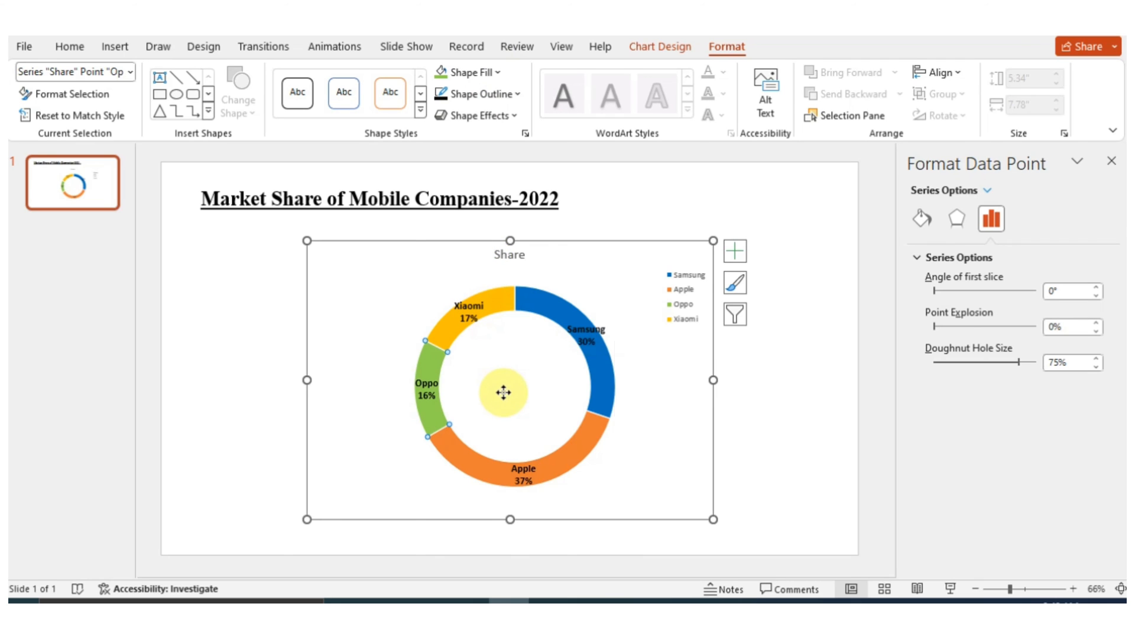
click(686, 447)
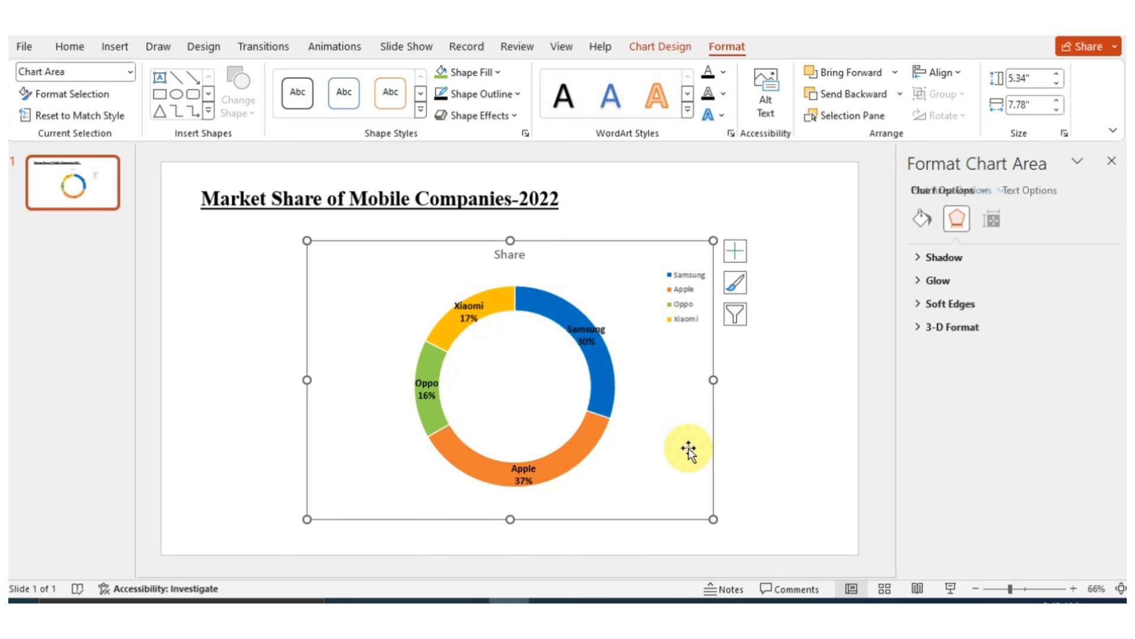
mouse_move(1110, 99)
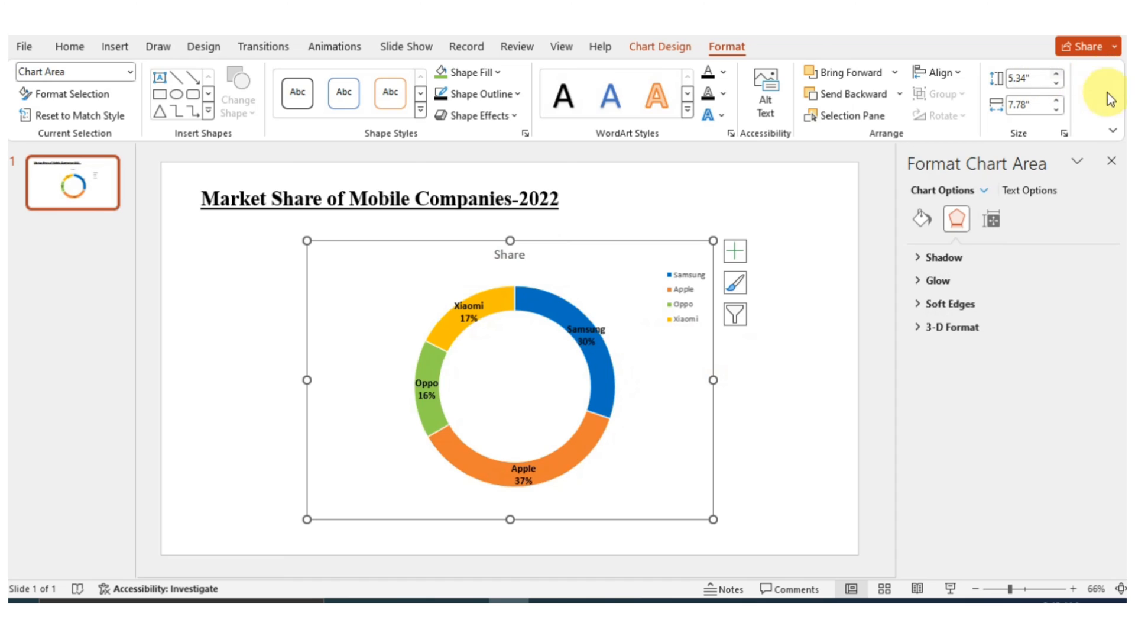
Try Fly In, Split, Shape, Swivel and Bounce on the title, settling on a Zoom entrance
click(334, 47)
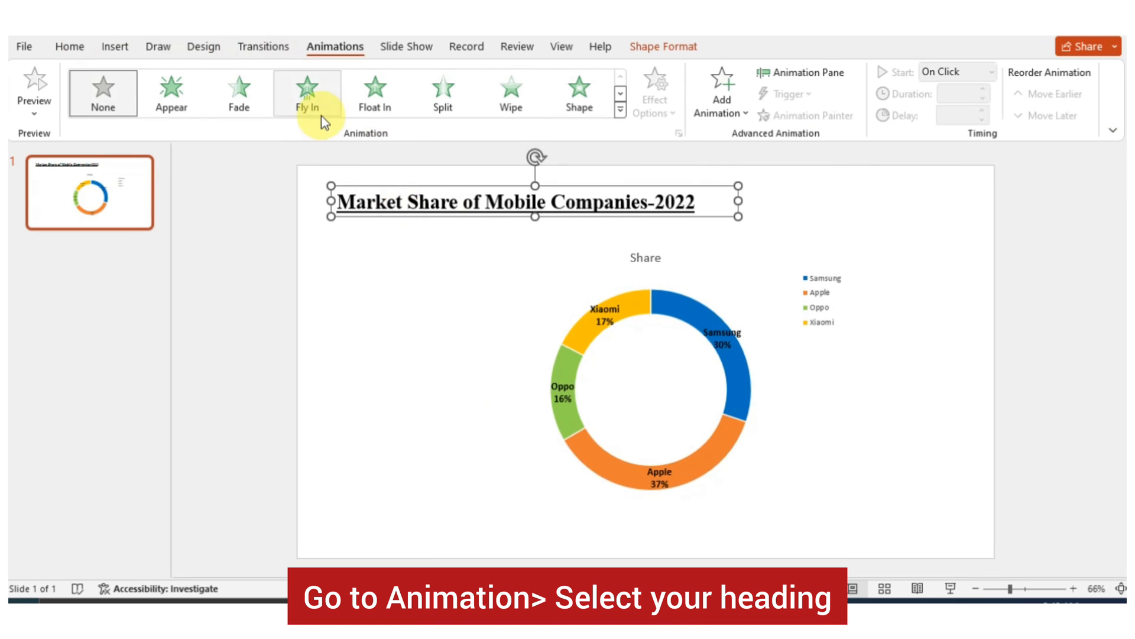
click(307, 92)
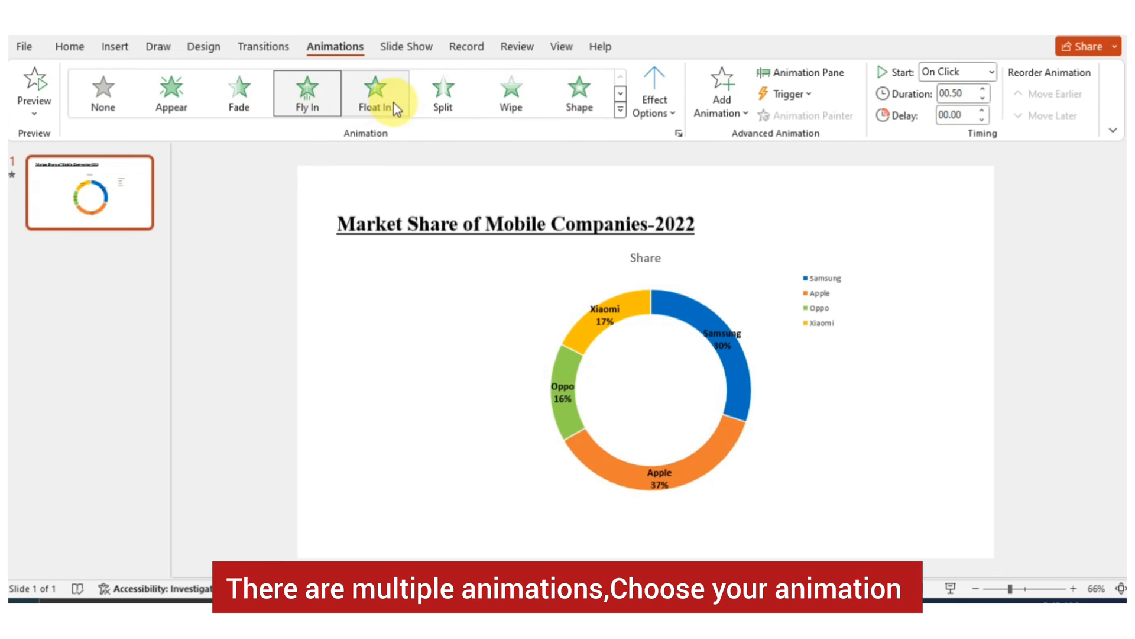
click(441, 92)
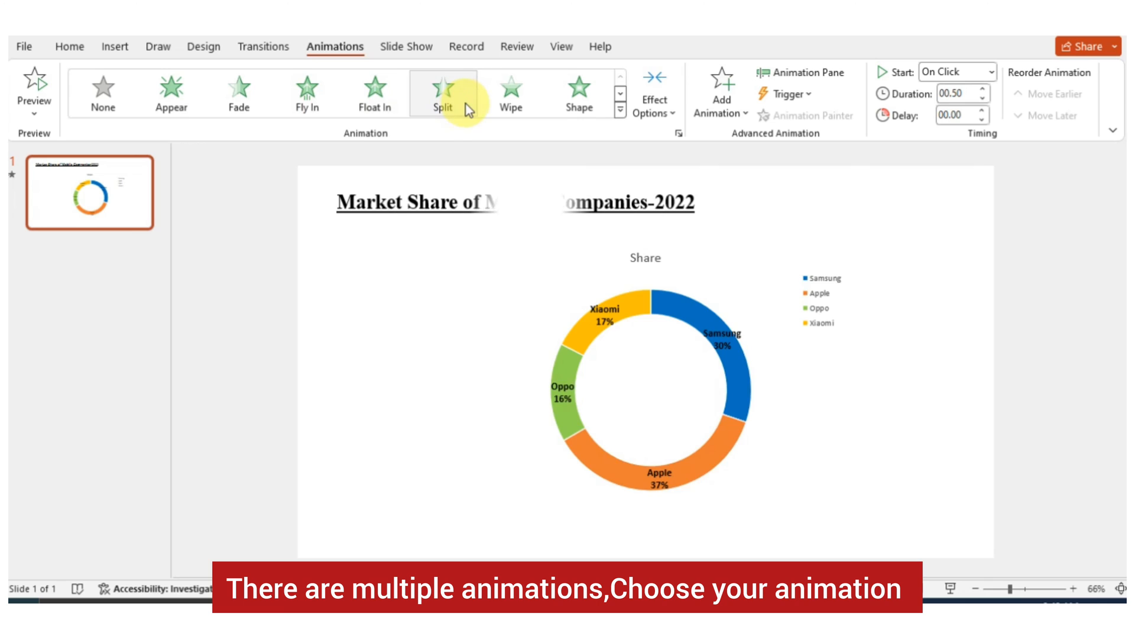
click(579, 92)
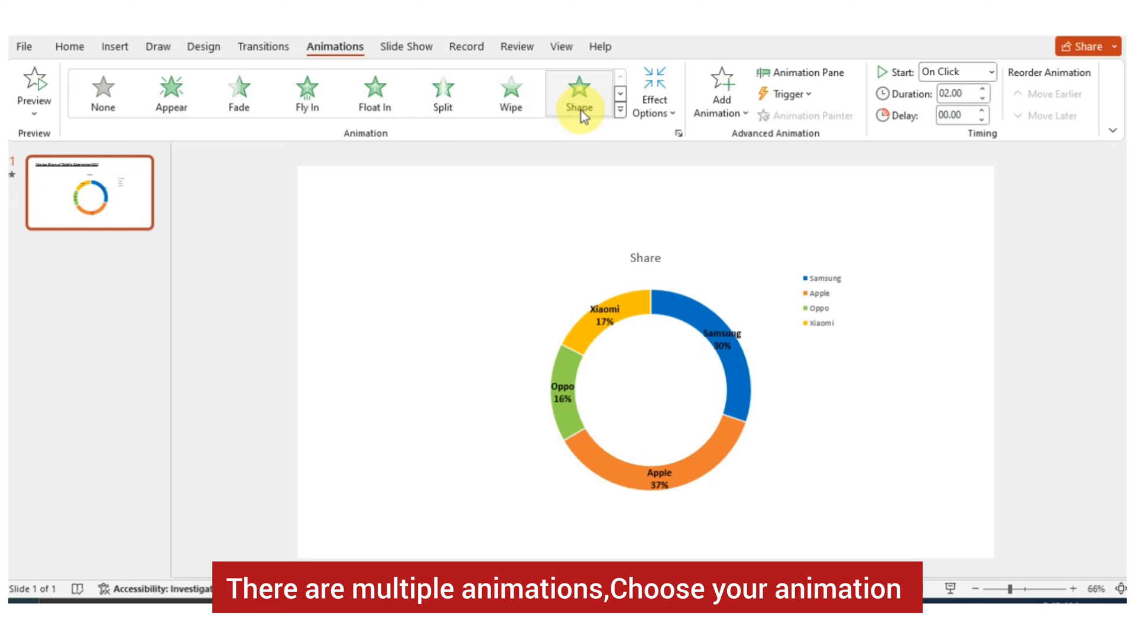
click(610, 106)
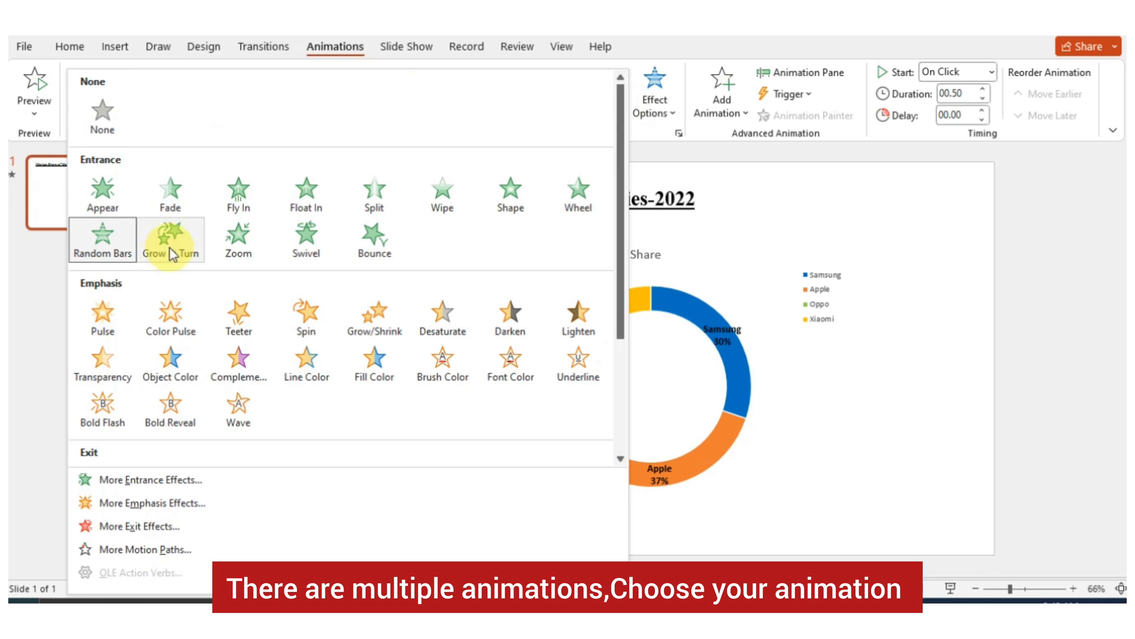
click(173, 239)
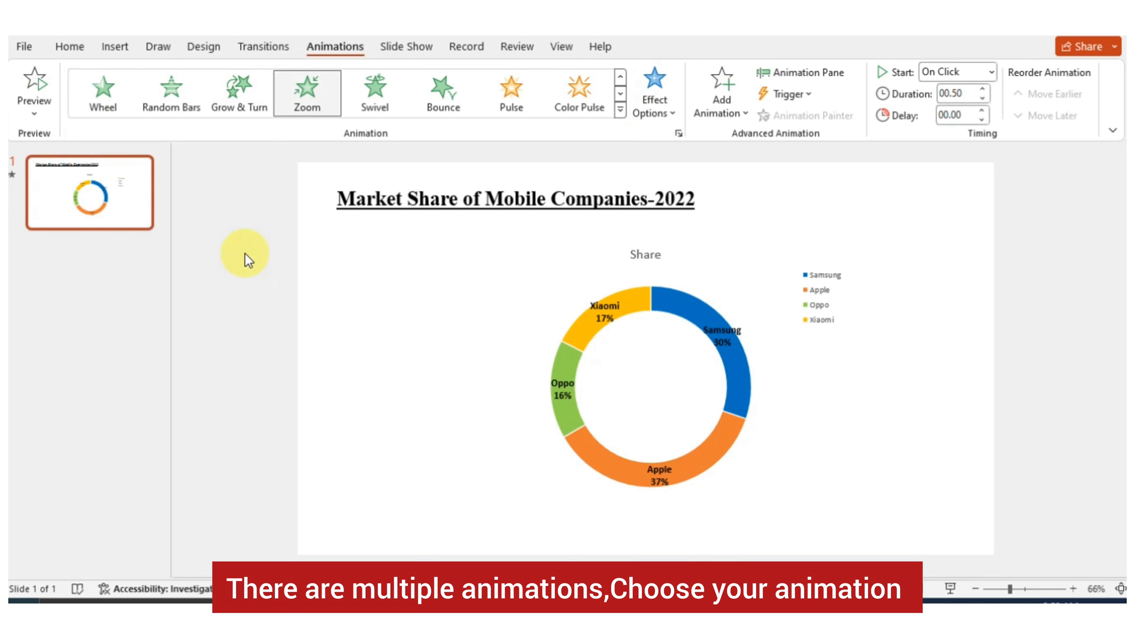
click(373, 93)
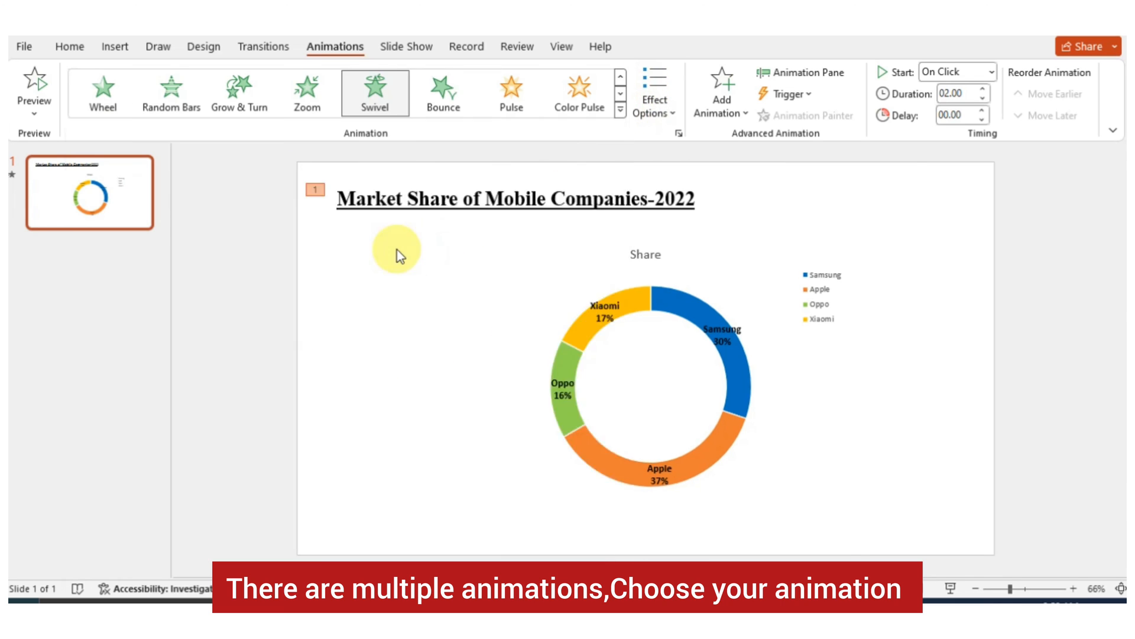
click(442, 92)
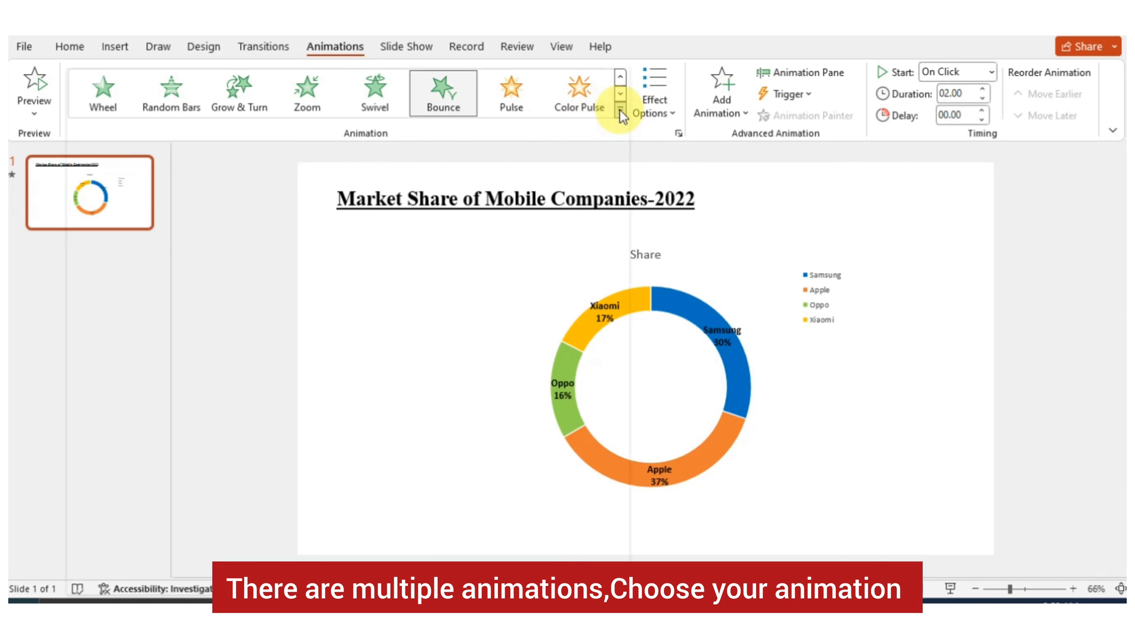
click(308, 93)
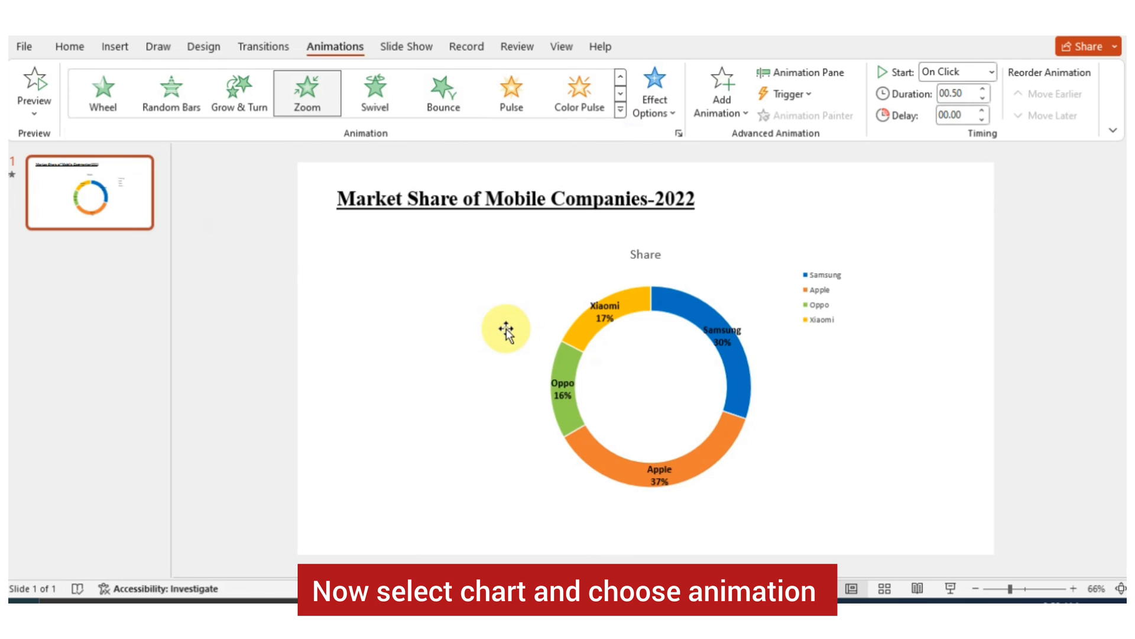
Apply a Float In entrance animation to the doughnut chart, ordered after the title
click(375, 92)
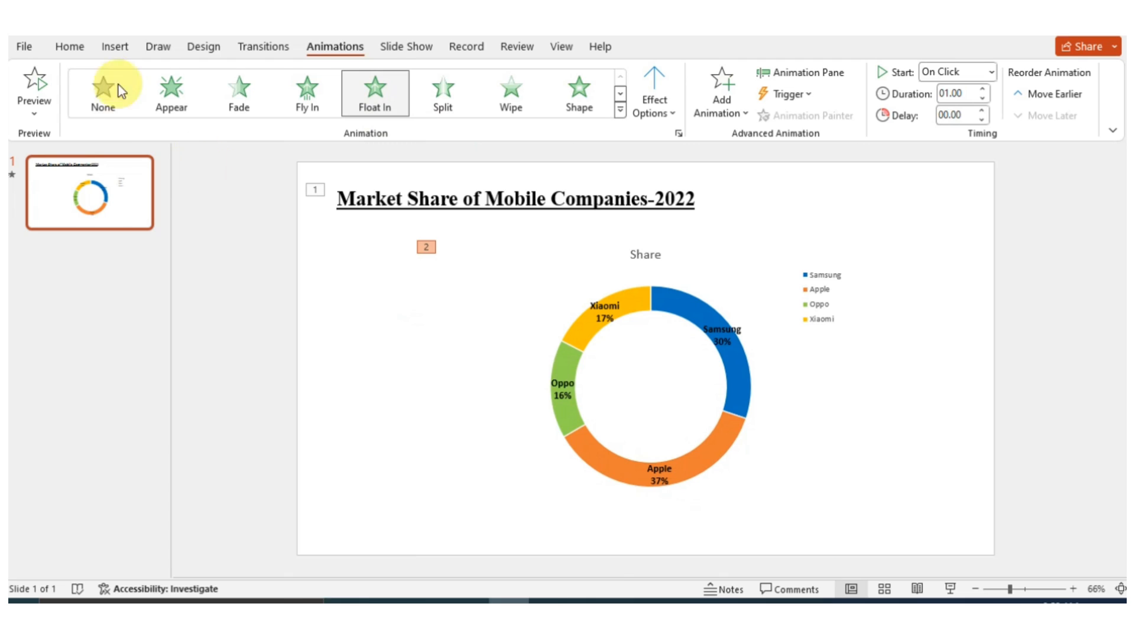
click(406, 46)
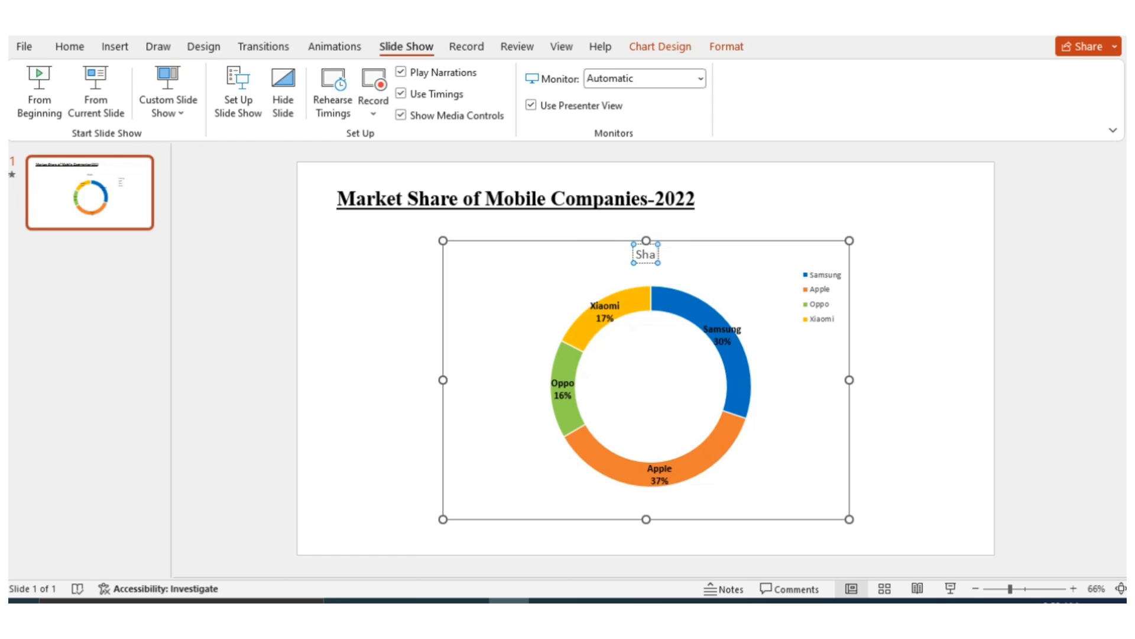
Delete the chart's 'Share' title, keeping the legend at the top right
click(681, 272)
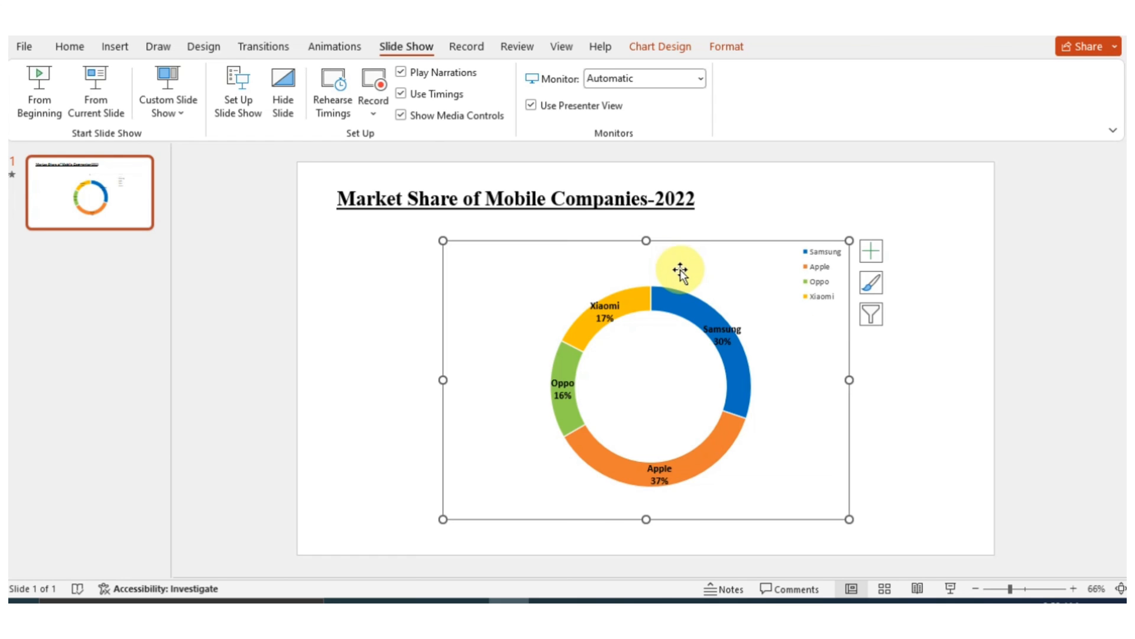
mouse_move(282, 65)
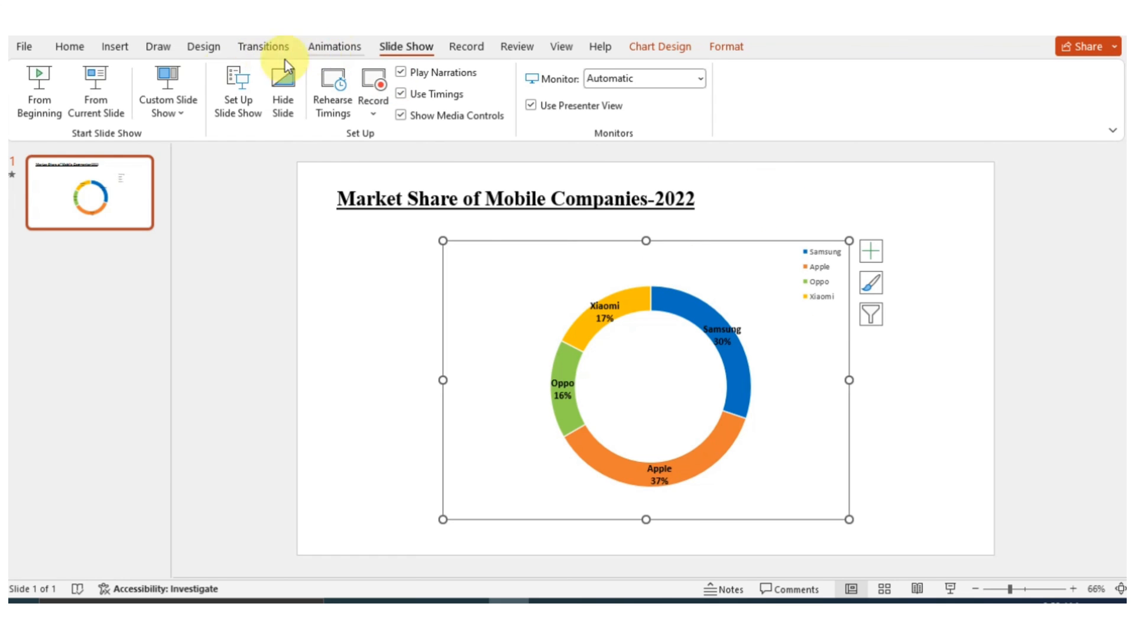
mouse_move(39, 92)
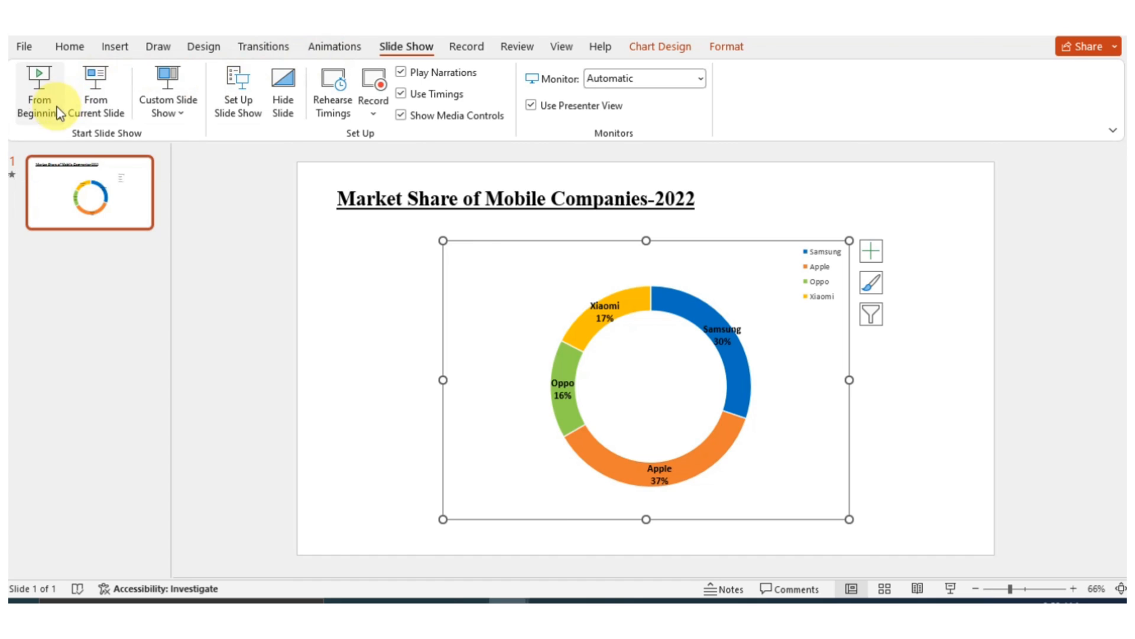